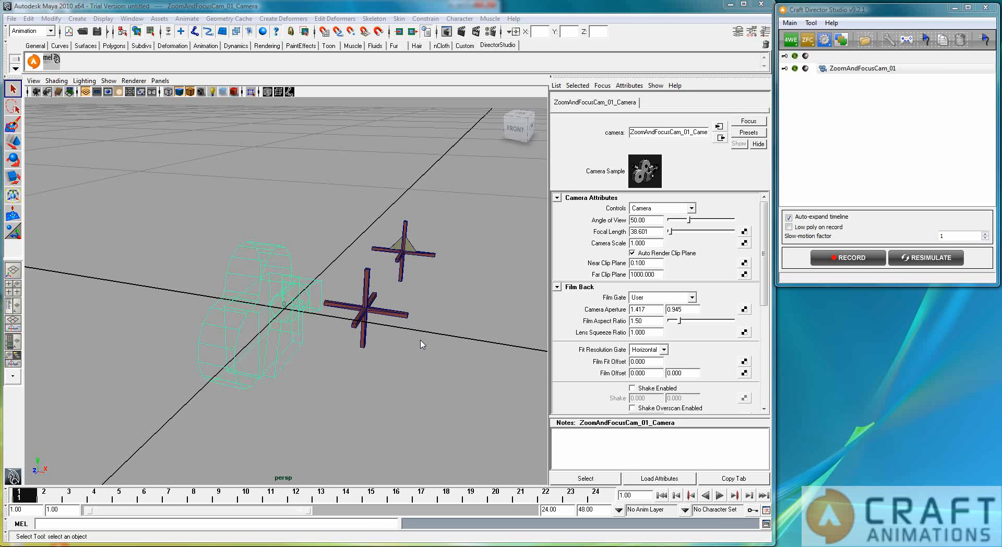
{"action": "mouse_move", "coordinate": [220, 344]}
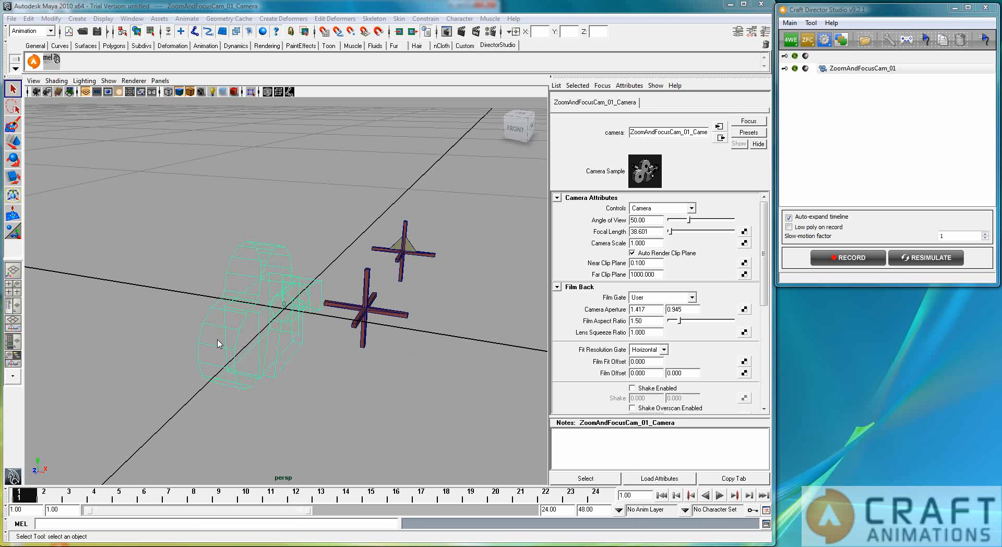
{"action": "mouse_move", "coordinate": [237, 222]}
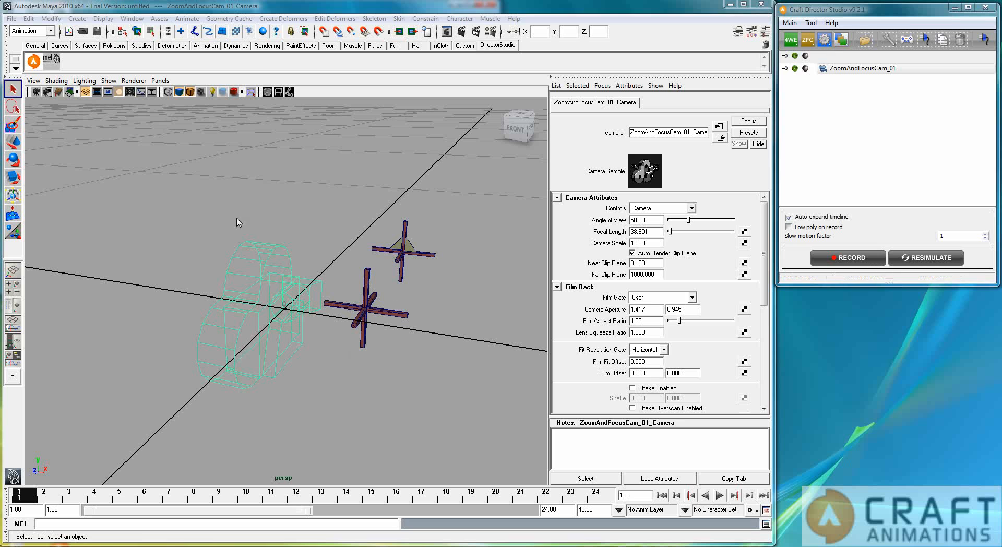
{"action": "mouse_move", "coordinate": [324, 353]}
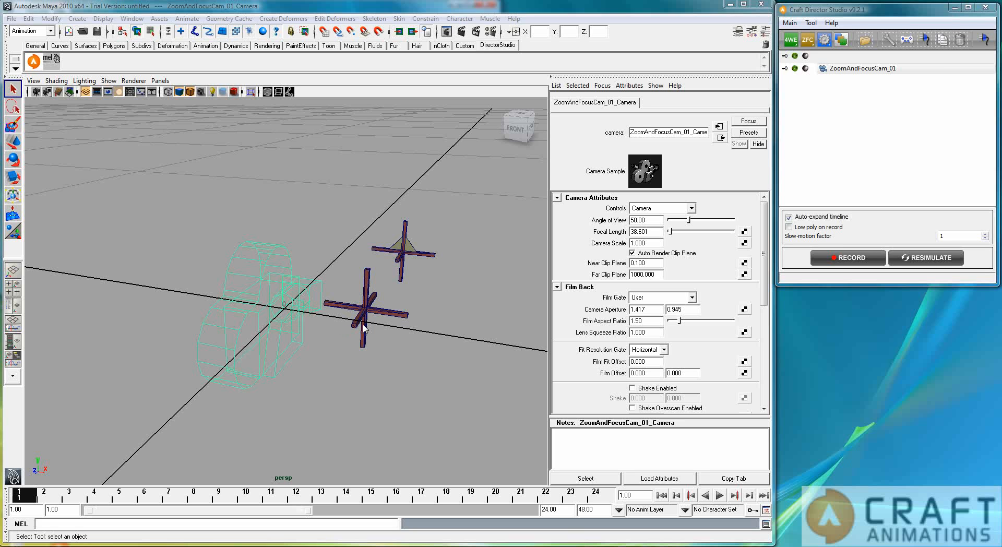
{"action": "mouse_move", "coordinate": [445, 245]}
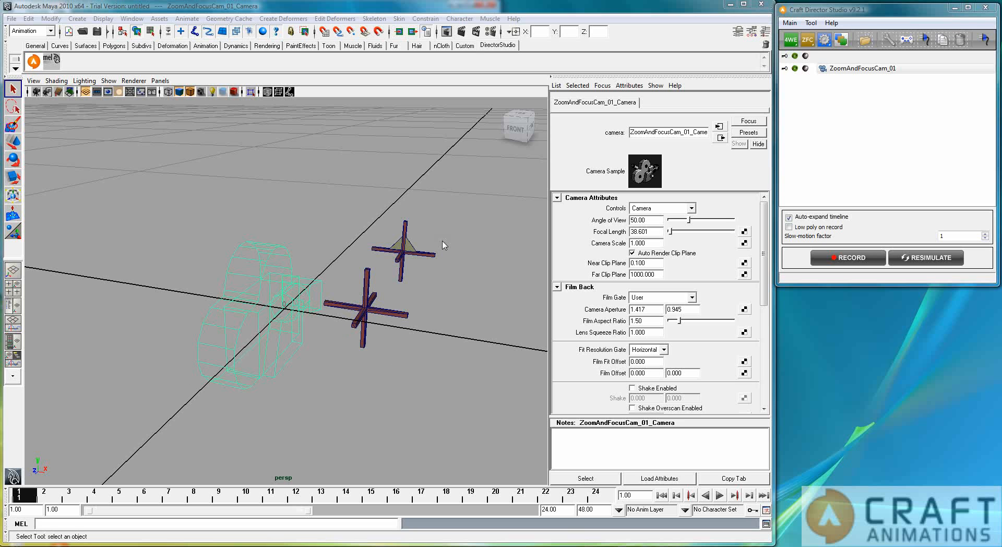
{"action": "mouse_move", "coordinate": [249, 343]}
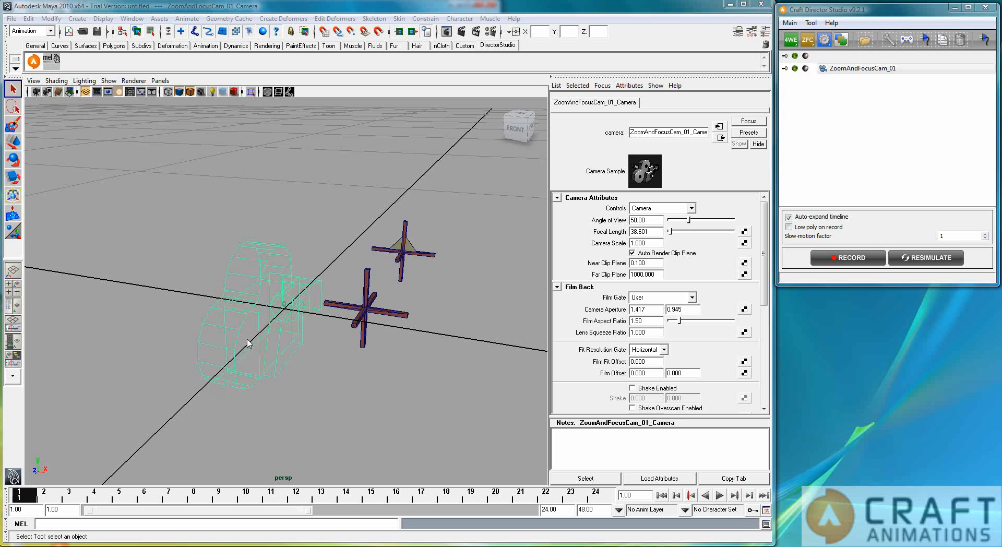
{"action": "mouse_move", "coordinate": [311, 309]}
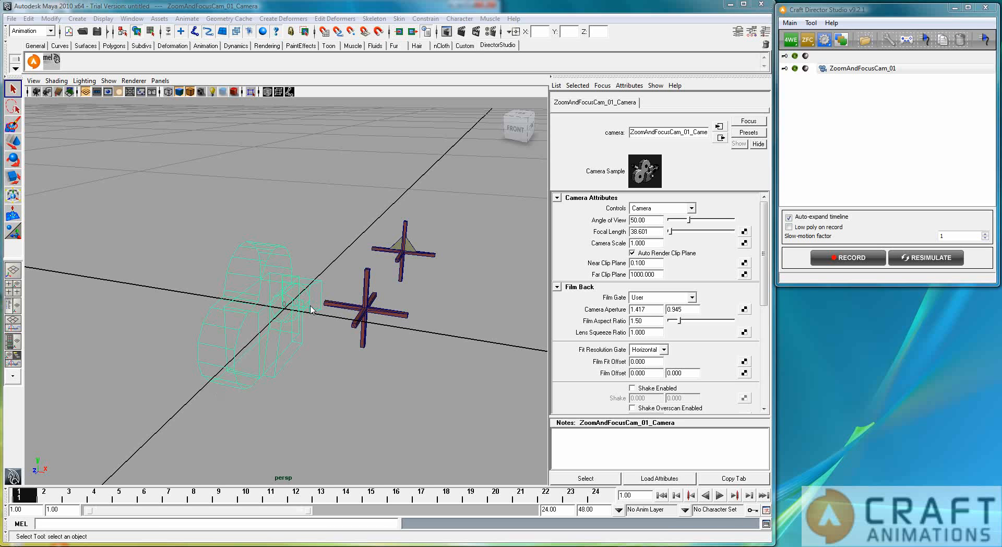
{"action": "mouse_move", "coordinate": [387, 354]}
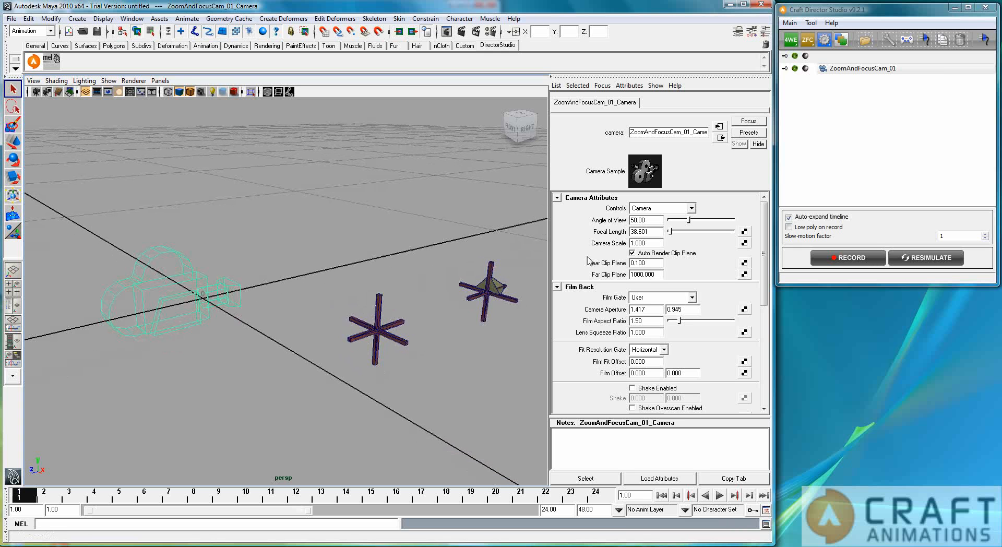
{"action": "mouse_move", "coordinate": [846, 113]}
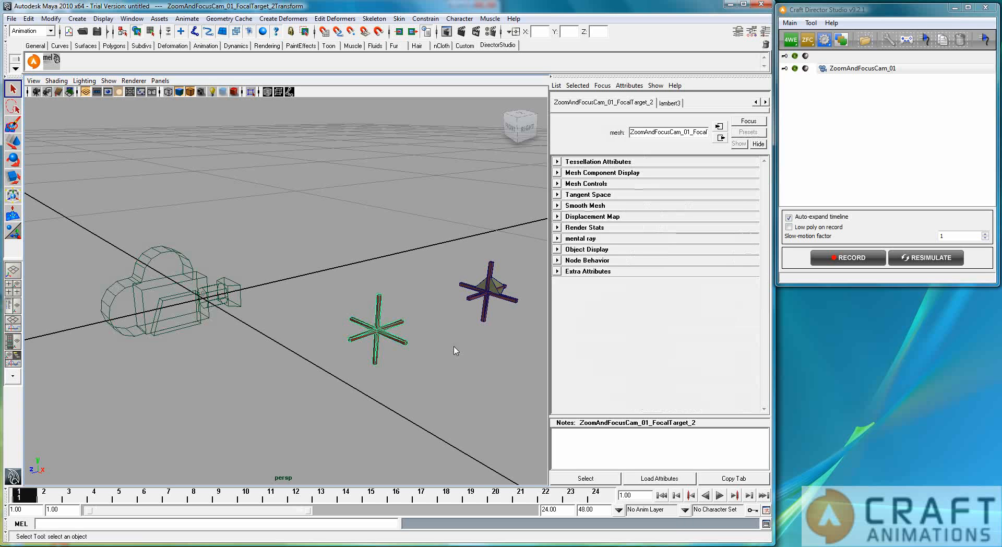
- Select ZoomAndFocusCam_01_FocalTarget_1 so the Attribute Editor shows its mesh attributes
{"action": "left_click", "coordinate": [489, 292]}
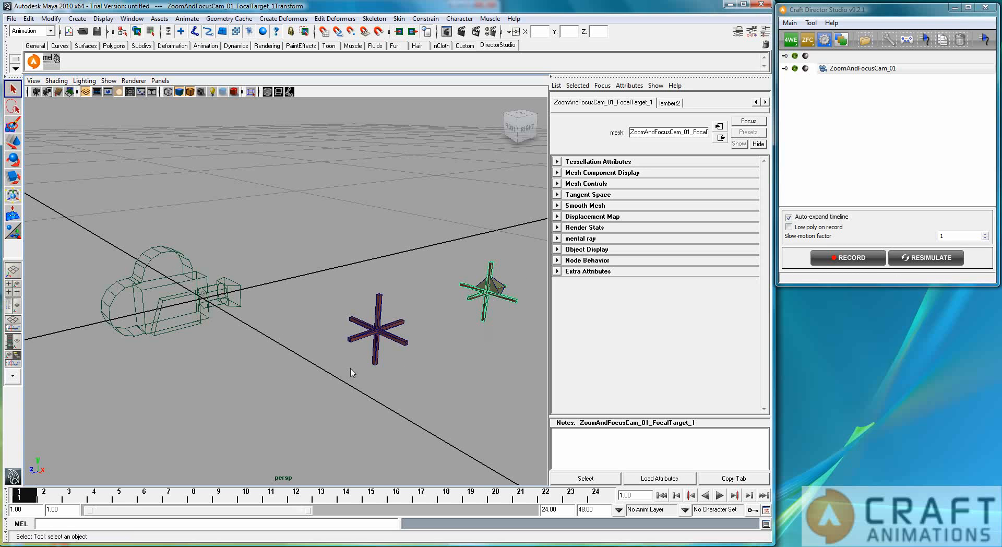
{"action": "mouse_move", "coordinate": [397, 357]}
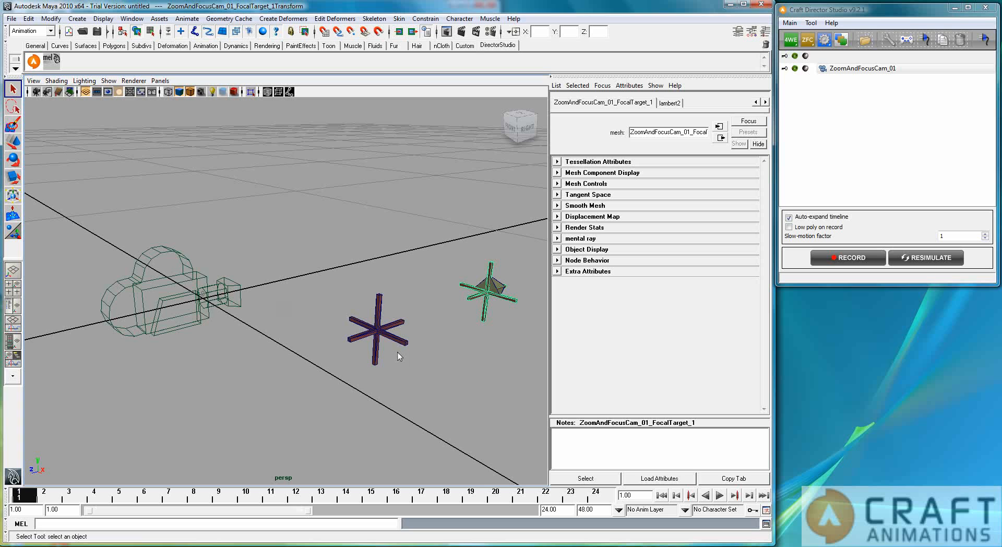
{"action": "mouse_move", "coordinate": [488, 342]}
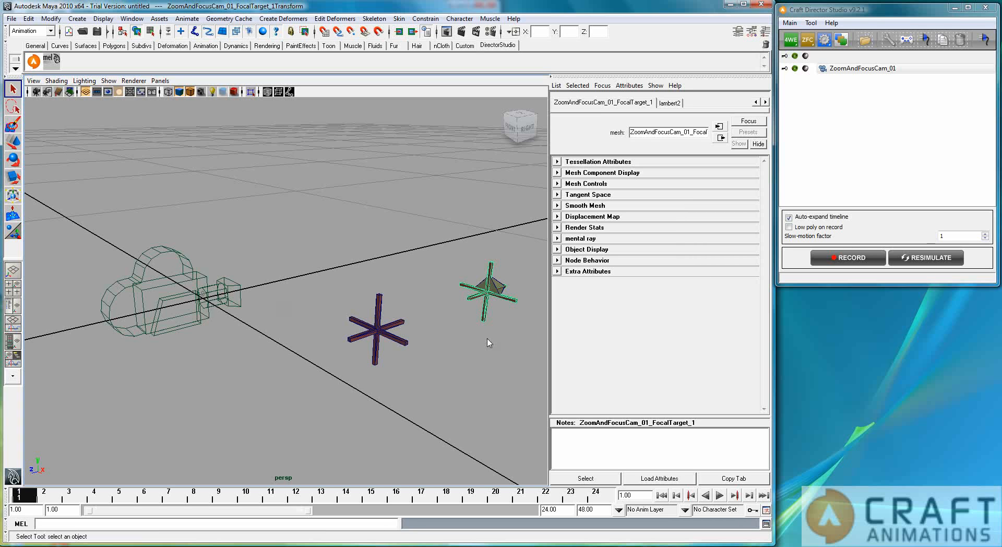
{"action": "mouse_move", "coordinate": [454, 311]}
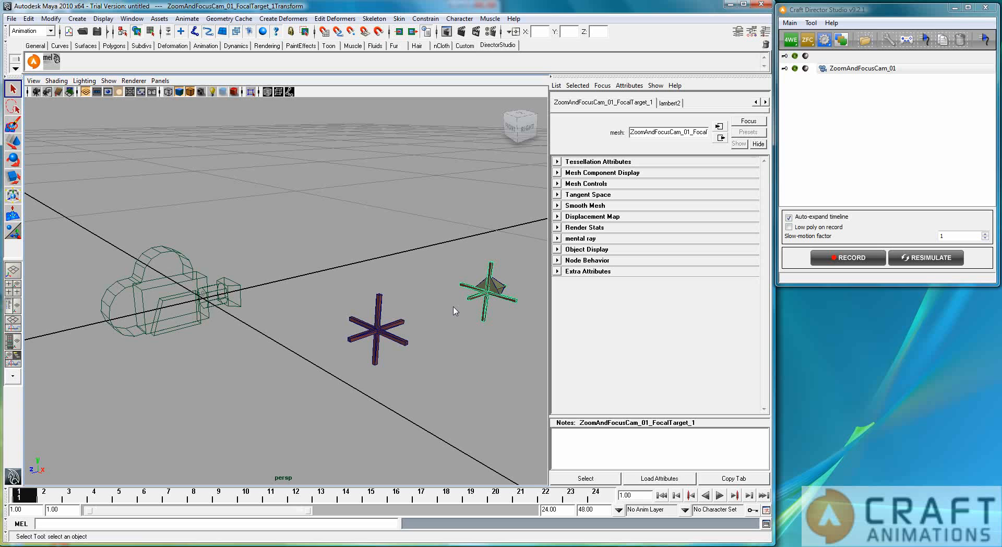
{"action": "mouse_move", "coordinate": [326, 280]}
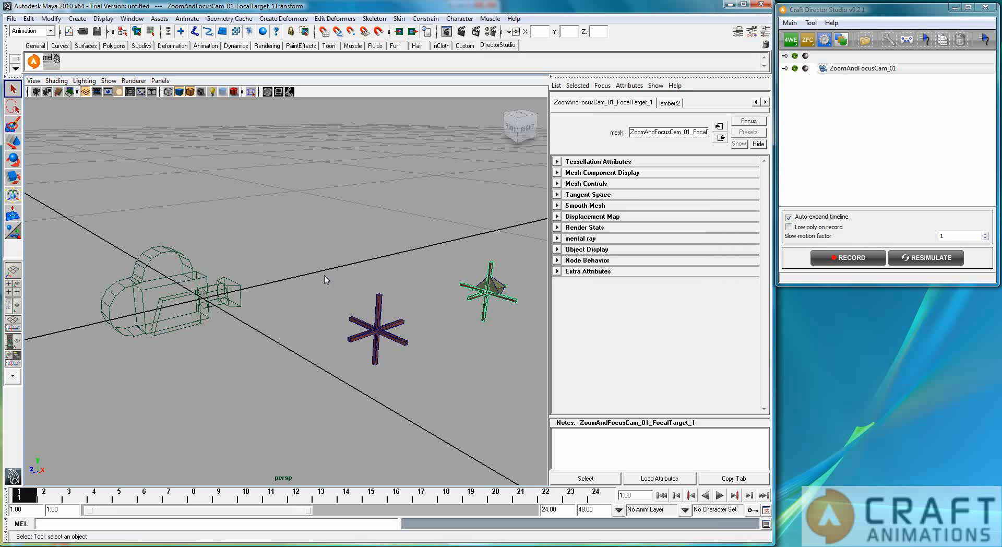
{"action": "mouse_move", "coordinate": [429, 170]}
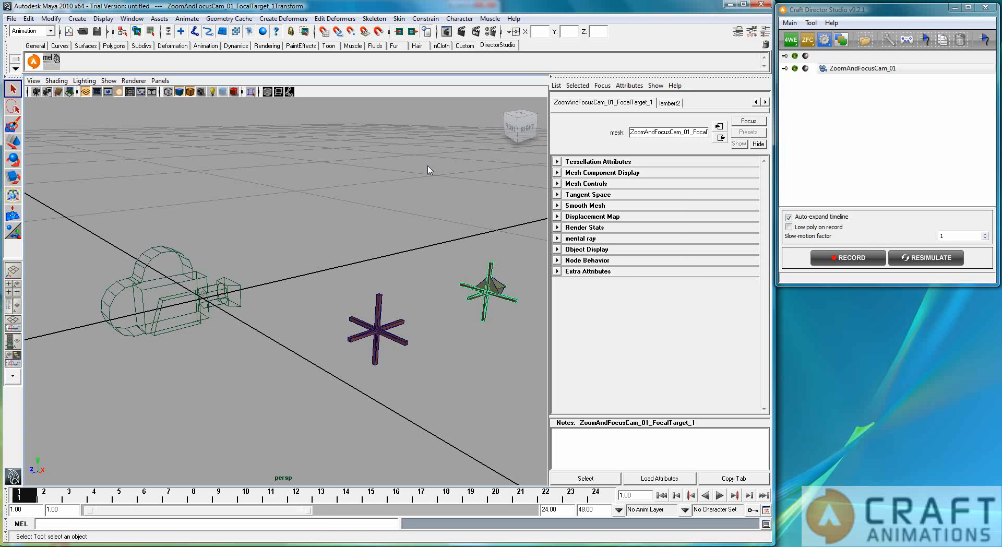
{"action": "mouse_move", "coordinate": [335, 412]}
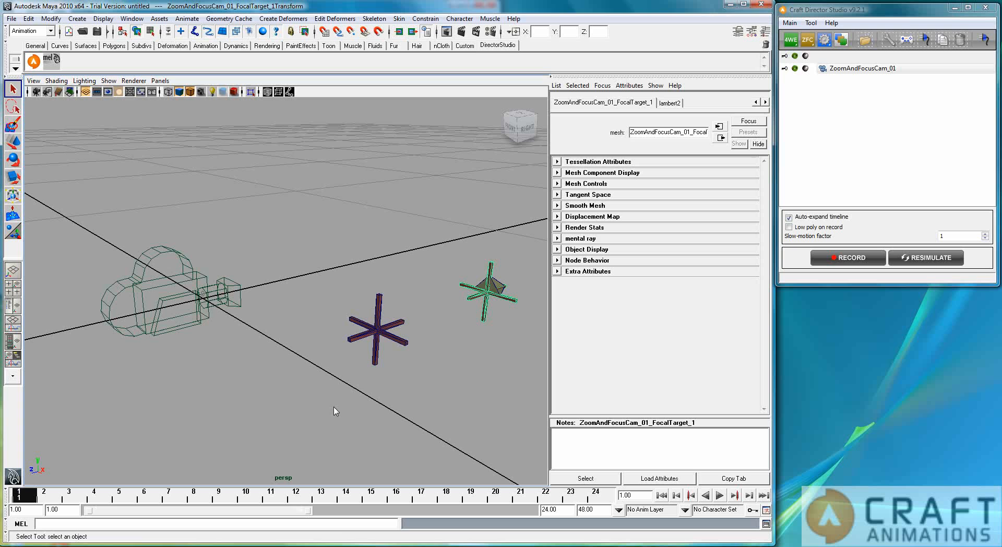
{"action": "mouse_move", "coordinate": [378, 337]}
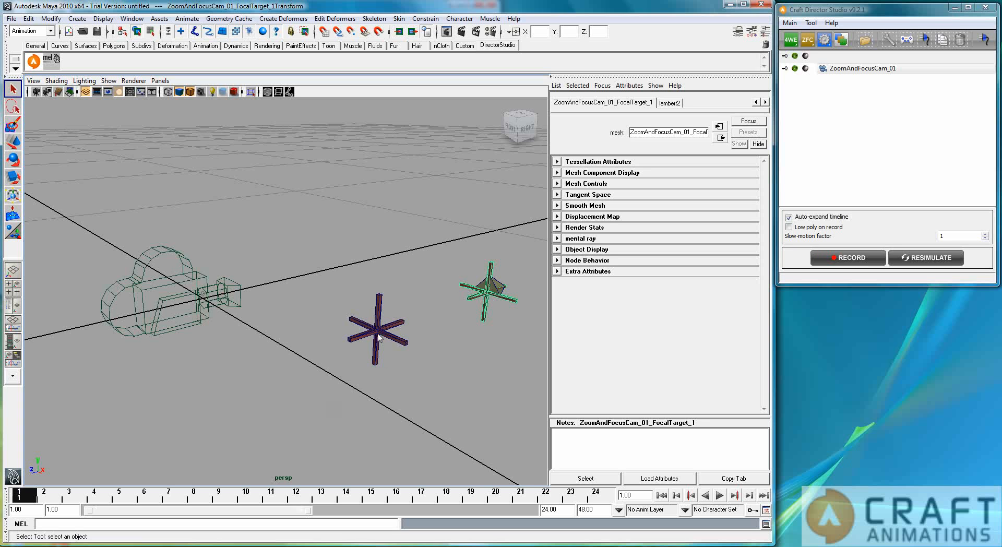
{"action": "mouse_move", "coordinate": [474, 340]}
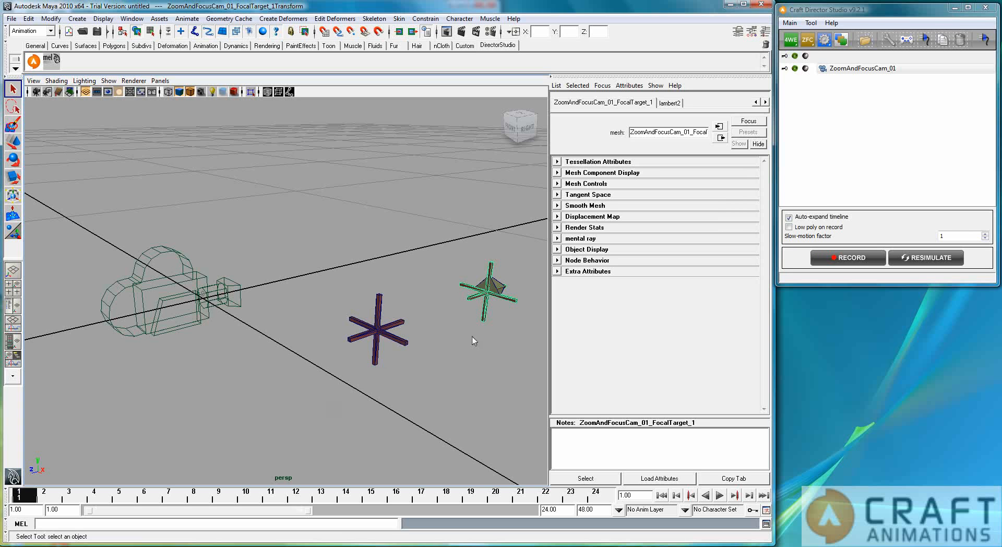
{"action": "mouse_move", "coordinate": [496, 300]}
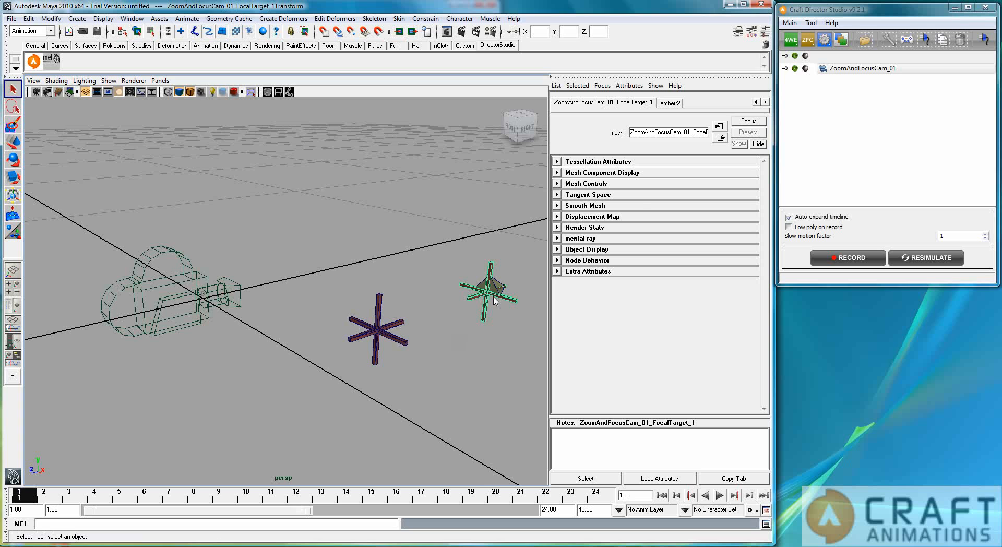
{"action": "mouse_move", "coordinate": [202, 314]}
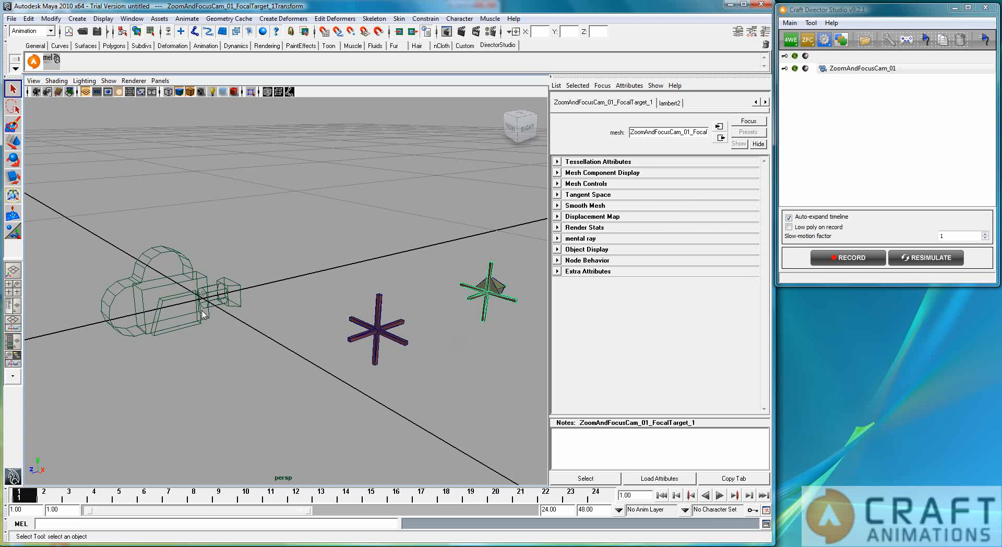
{"action": "mouse_move", "coordinate": [837, 109]}
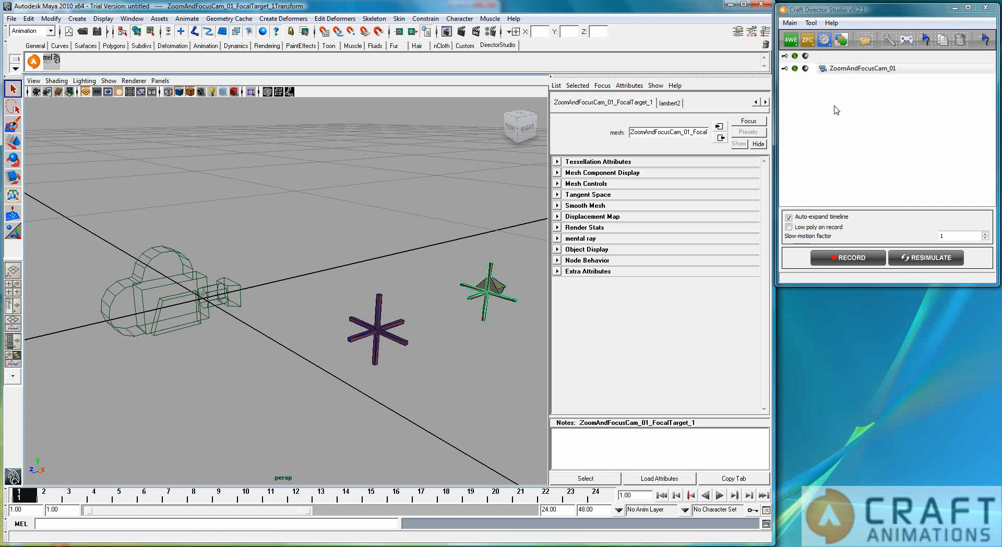
- Bring up the rig's Configuration window and scroll to its Zoom Parameters
{"action": "left_click", "coordinate": [721, 139]}
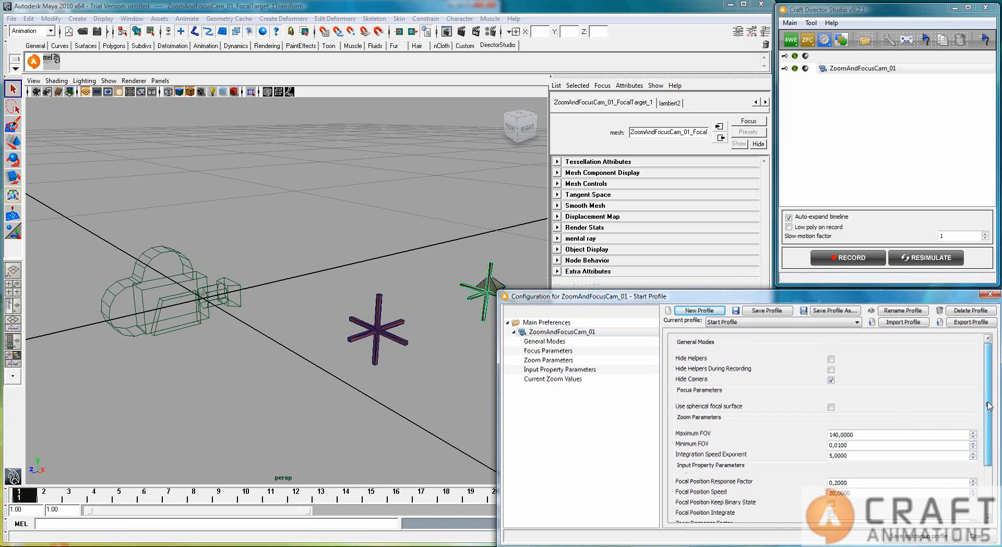
{"action": "scroll", "scroll_direction": "down", "scroll_amount": 3}
{"action": "type", "text": "5,0000"}
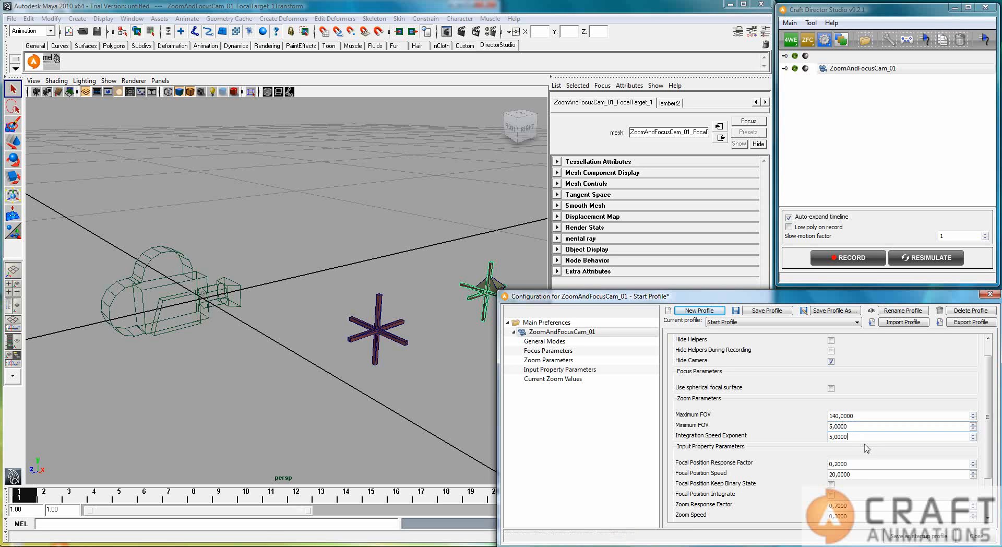
{"action": "mouse_move", "coordinate": [776, 469]}
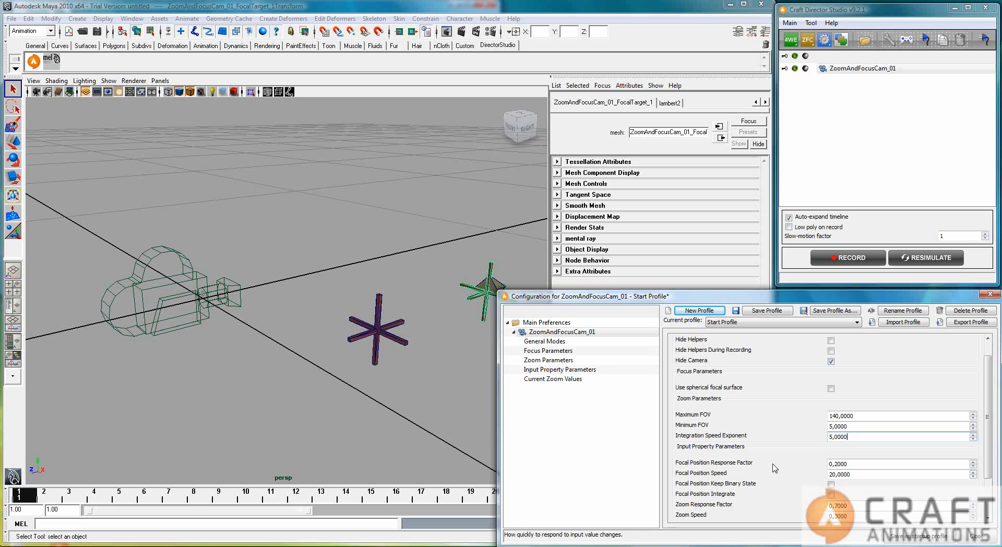
{"action": "mouse_move", "coordinate": [736, 443]}
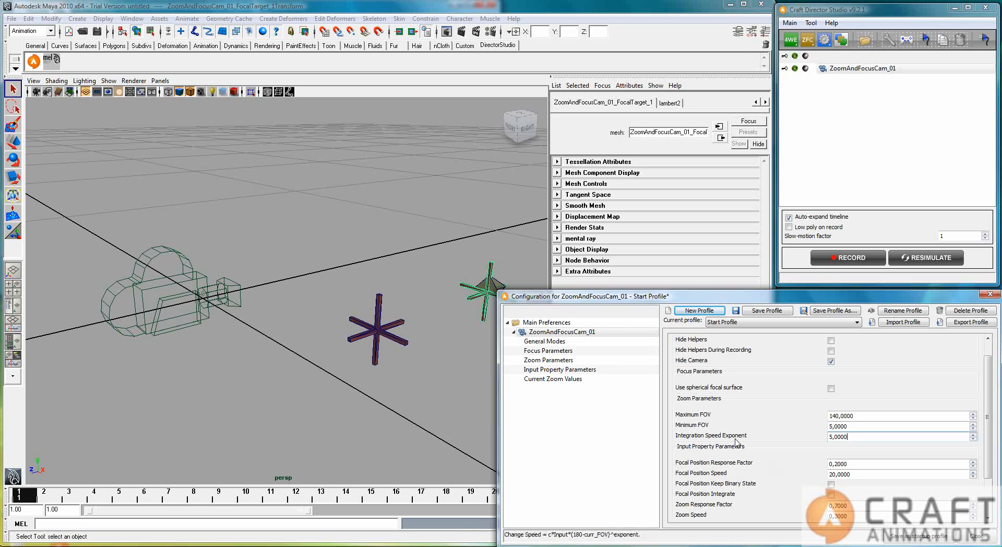
{"action": "mouse_move", "coordinate": [797, 456]}
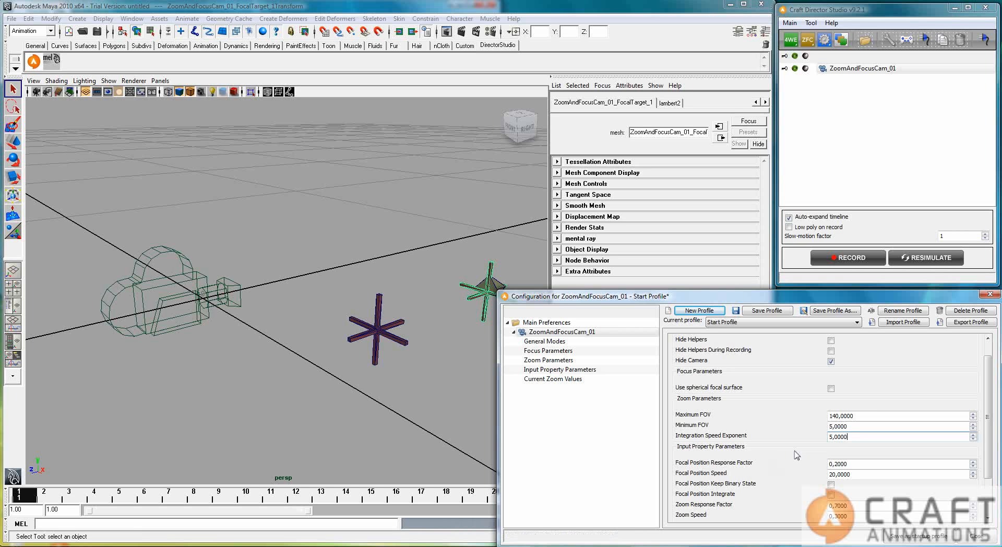
{"action": "mouse_move", "coordinate": [901, 415]}
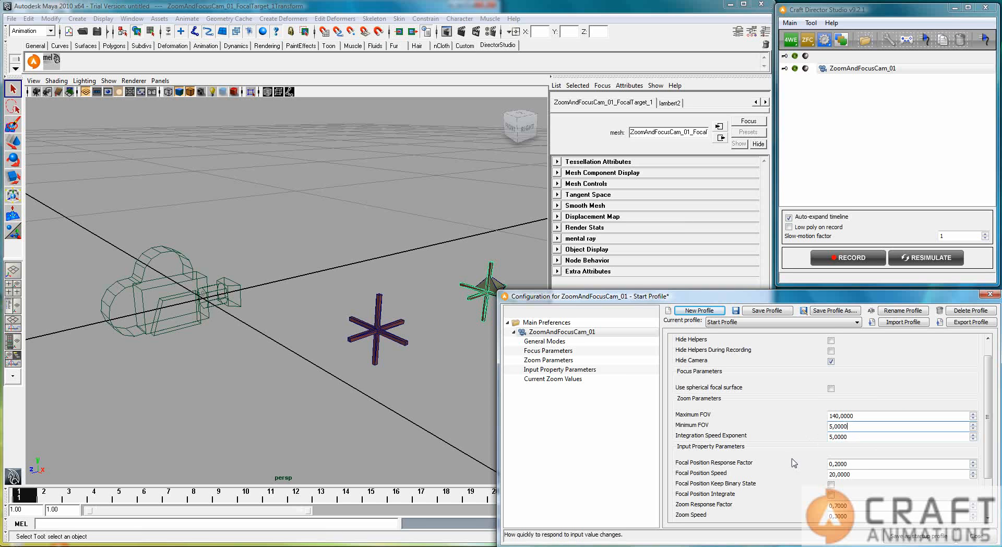
{"action": "scroll", "scroll_direction": "down", "scroll_amount": 3}
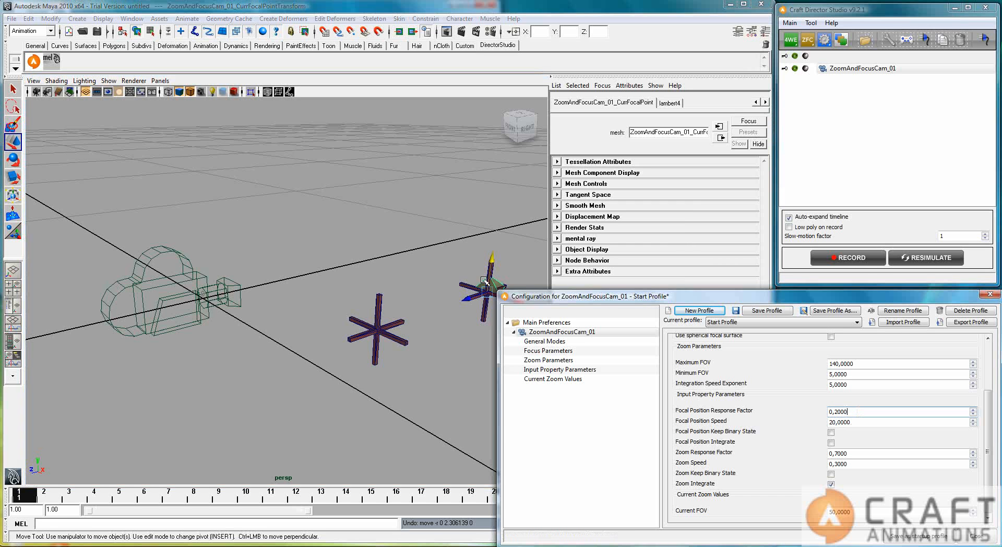
{"action": "mouse_move", "coordinate": [825, 463]}
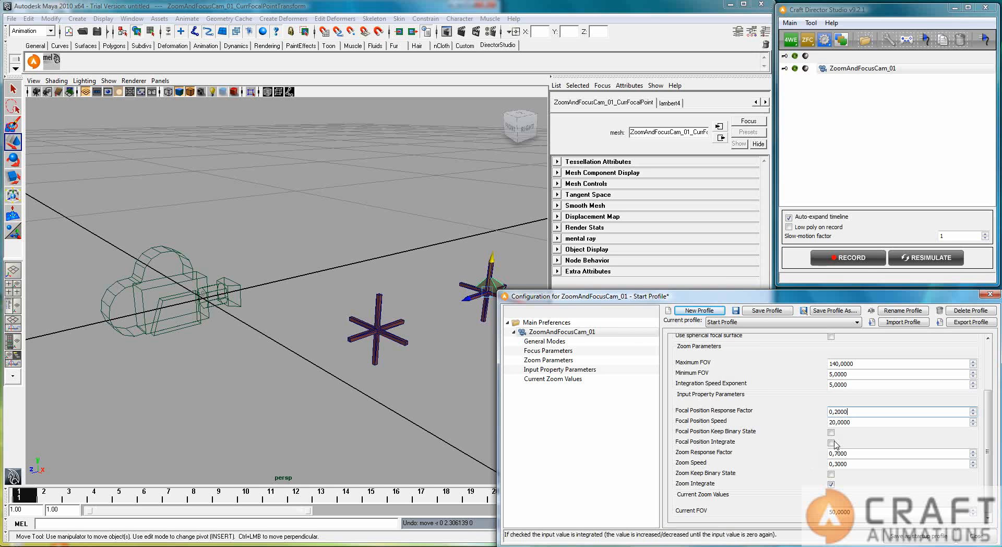
- Enable Focal Position Keep Binary State and bring up the rig's input assignments
{"action": "left_click", "coordinate": [832, 433]}
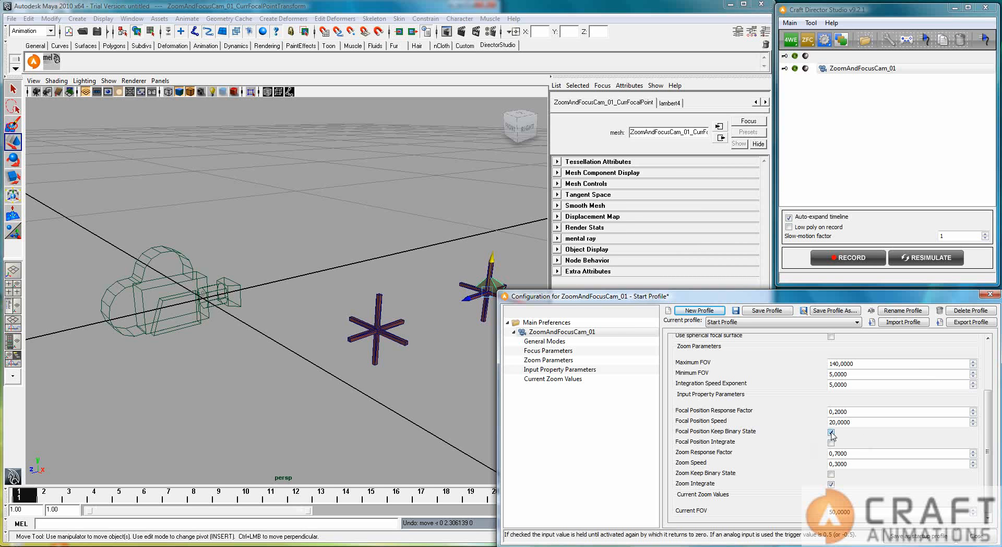
{"action": "left_click", "coordinate": [832, 442]}
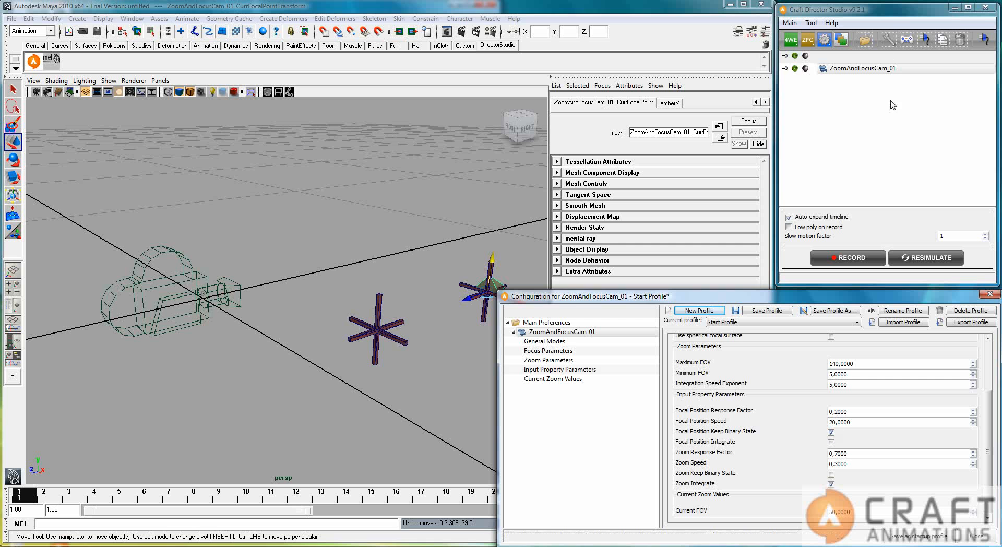
{"action": "mouse_move", "coordinate": [907, 40]}
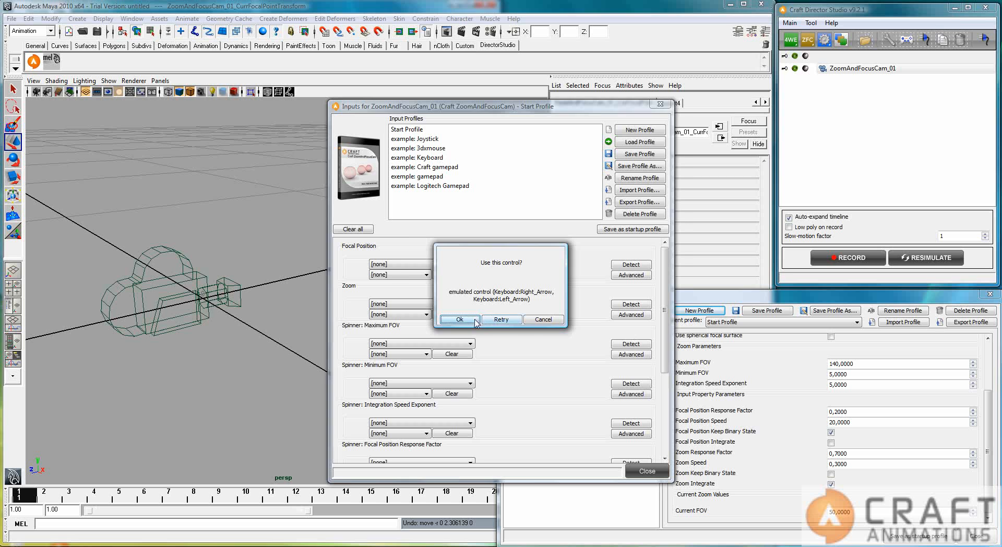
- Accept the arrow keys for focal position and assign the gamepad Y axis to Zoom
{"action": "left_click", "coordinate": [459, 319]}
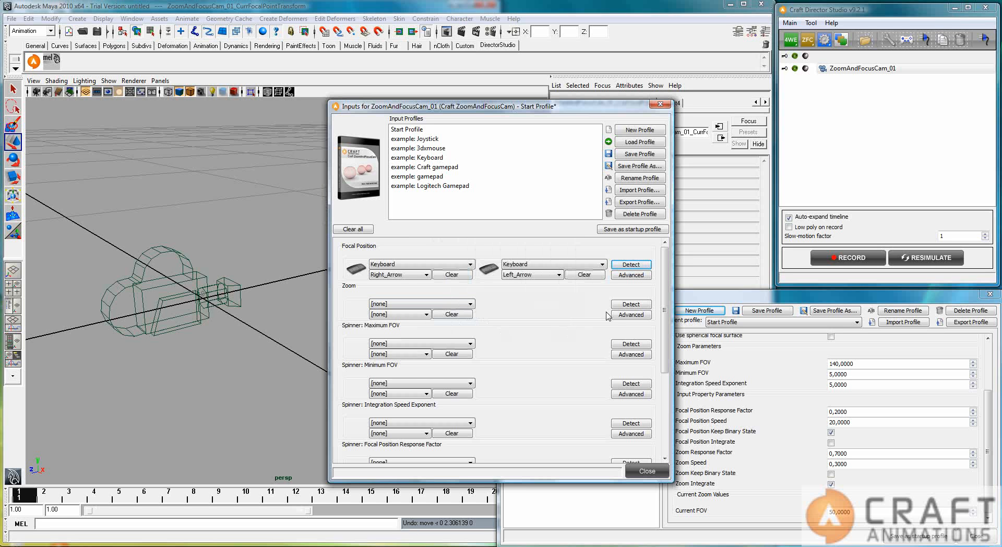
{"action": "left_click", "coordinate": [630, 304]}
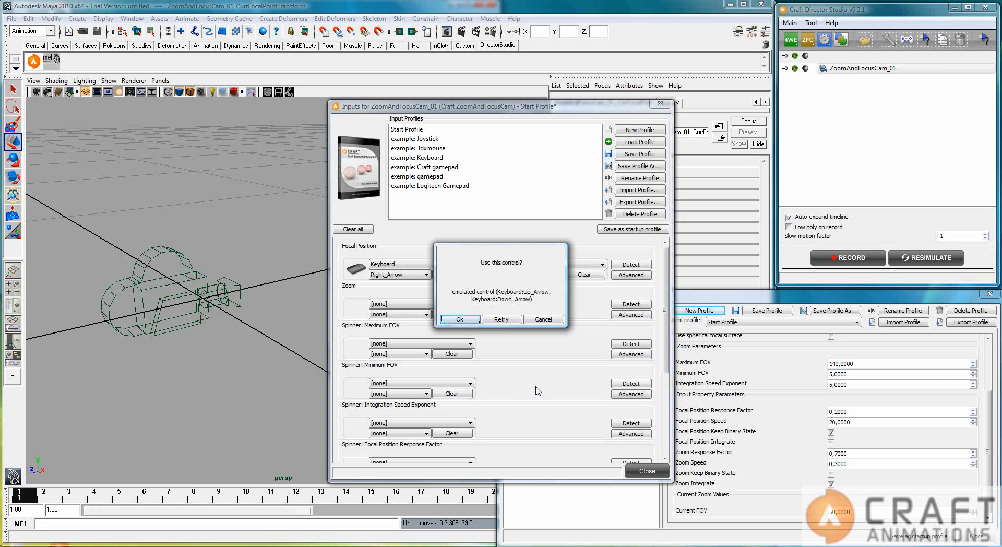
{"action": "mouse_move", "coordinate": [512, 385]}
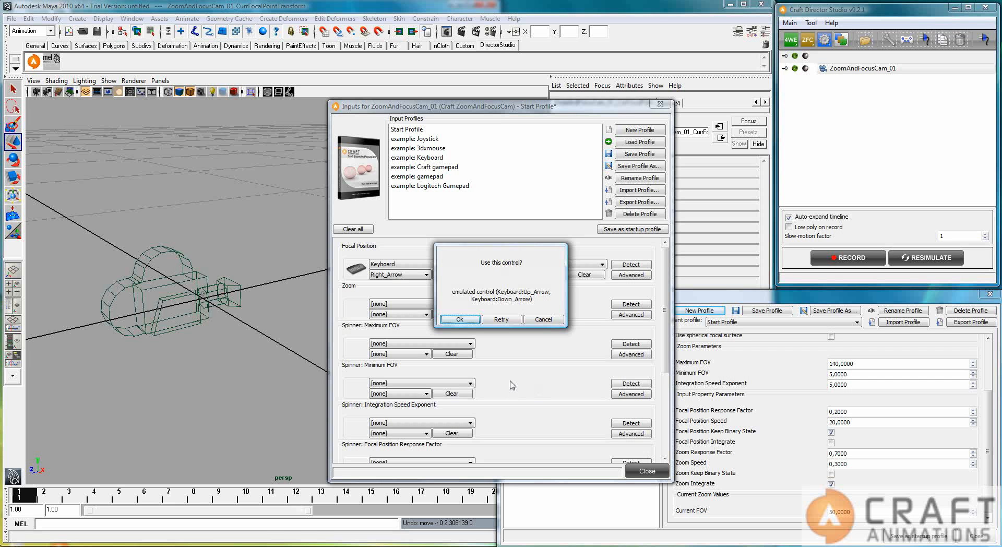
{"action": "left_click", "coordinate": [459, 319]}
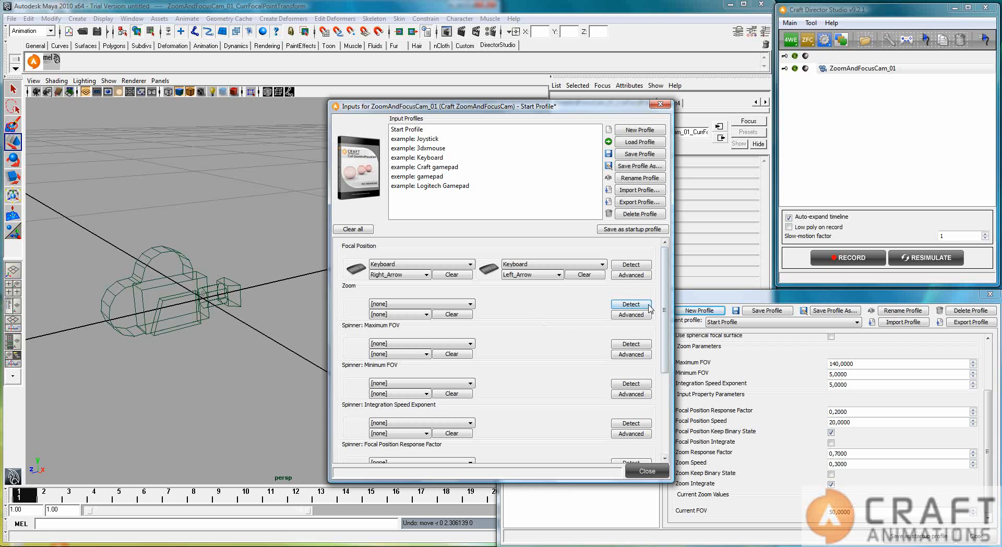
{"action": "left_click", "coordinate": [631, 304]}
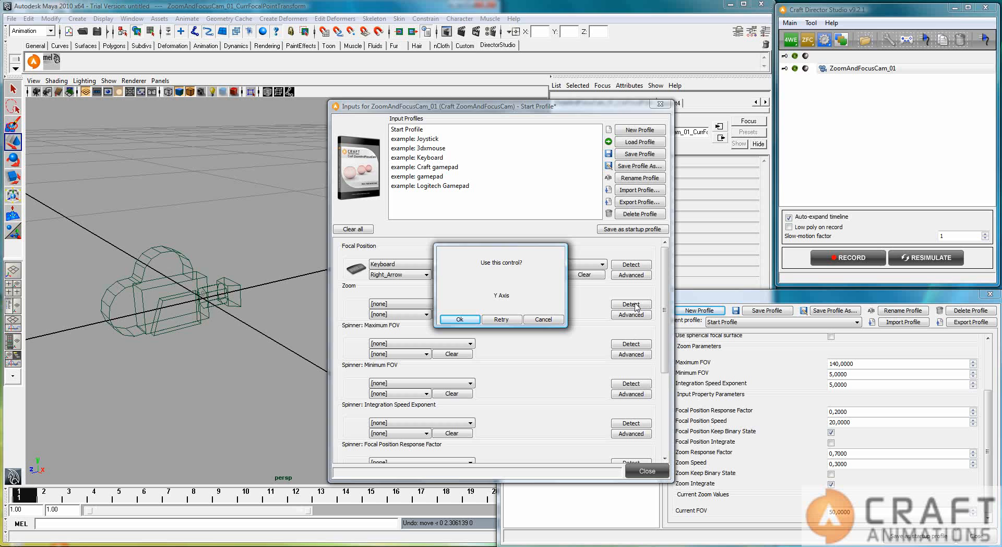
{"action": "left_click", "coordinate": [460, 318]}
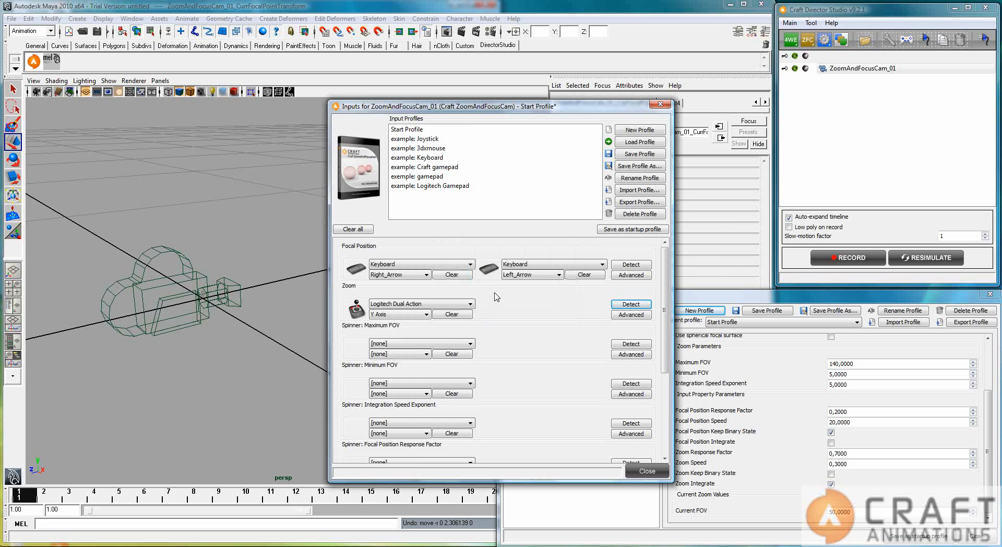
- Re-detect focal position to the gamepad's Z rotation and close the Inputs dialog
{"action": "left_click", "coordinate": [631, 304]}
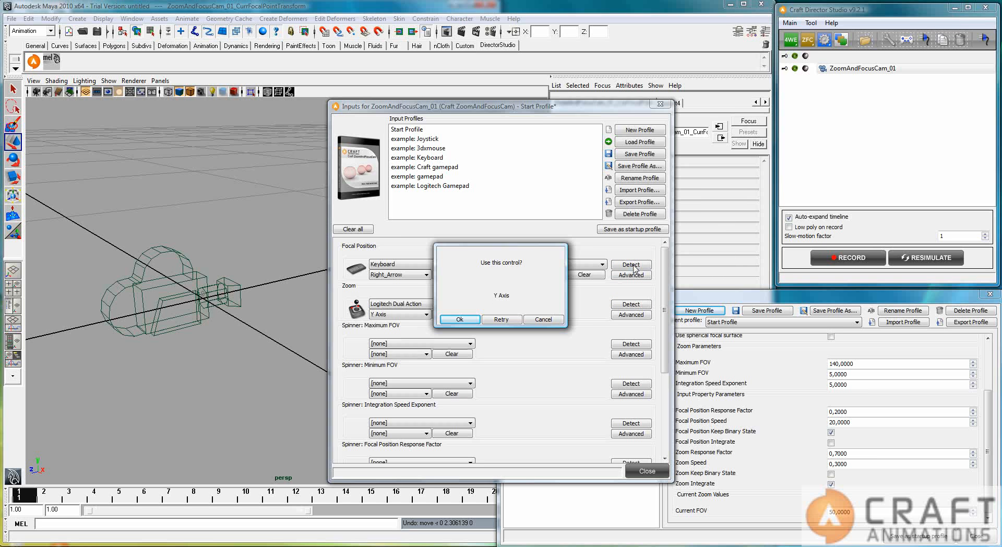
{"action": "left_click", "coordinate": [502, 320]}
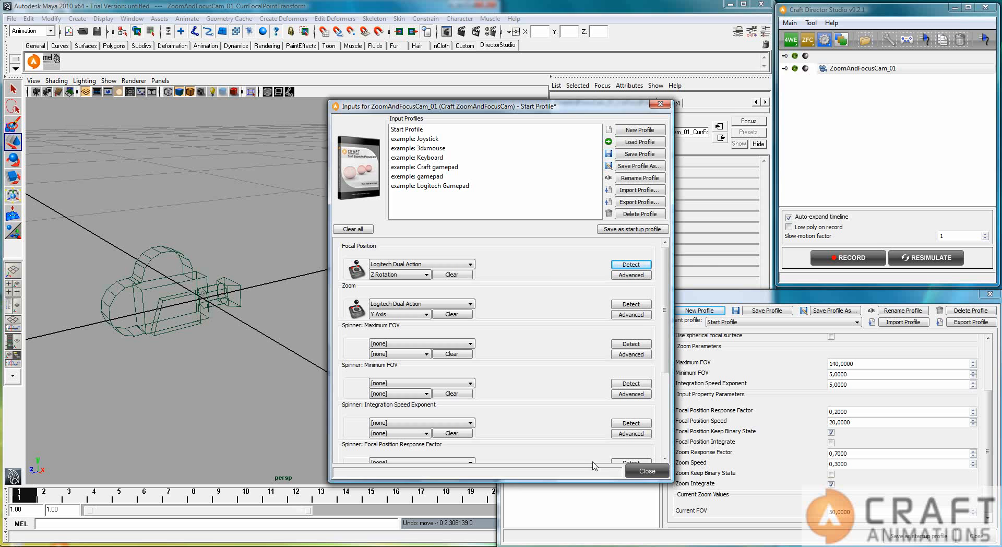
{"action": "left_click", "coordinate": [647, 471]}
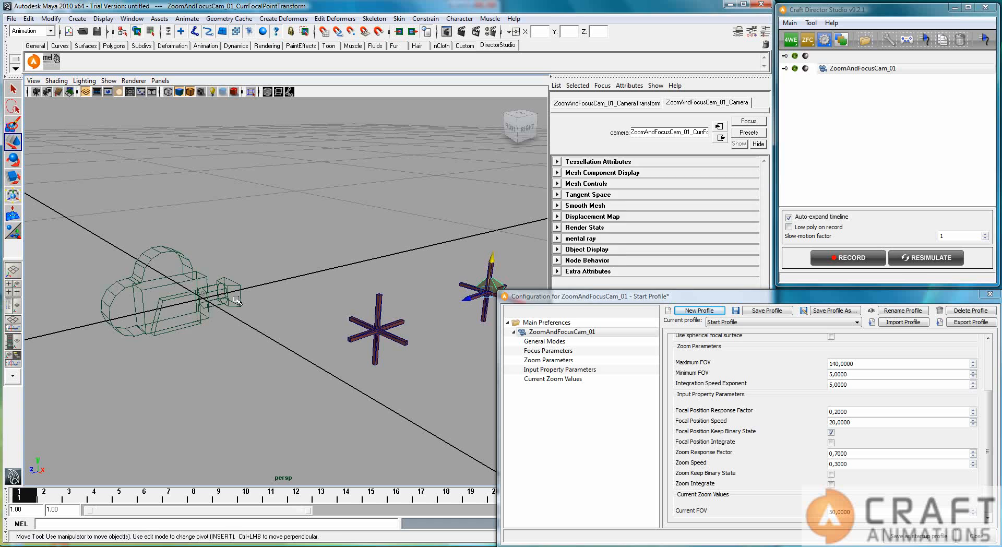
- Select the zoom-and-focus camera and select its Minimum FOV value for editing
{"action": "left_click", "coordinate": [605, 103]}
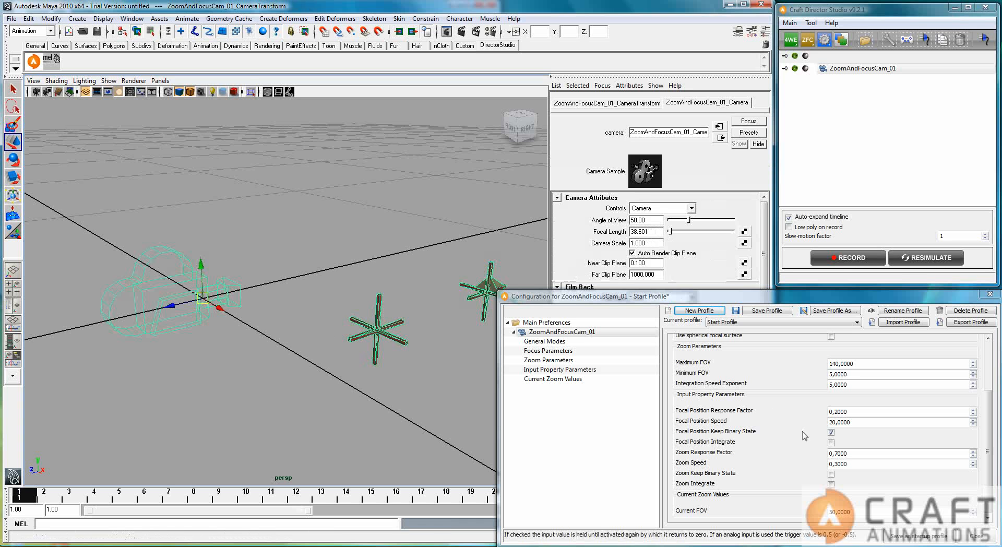
{"action": "mouse_move", "coordinate": [847, 258]}
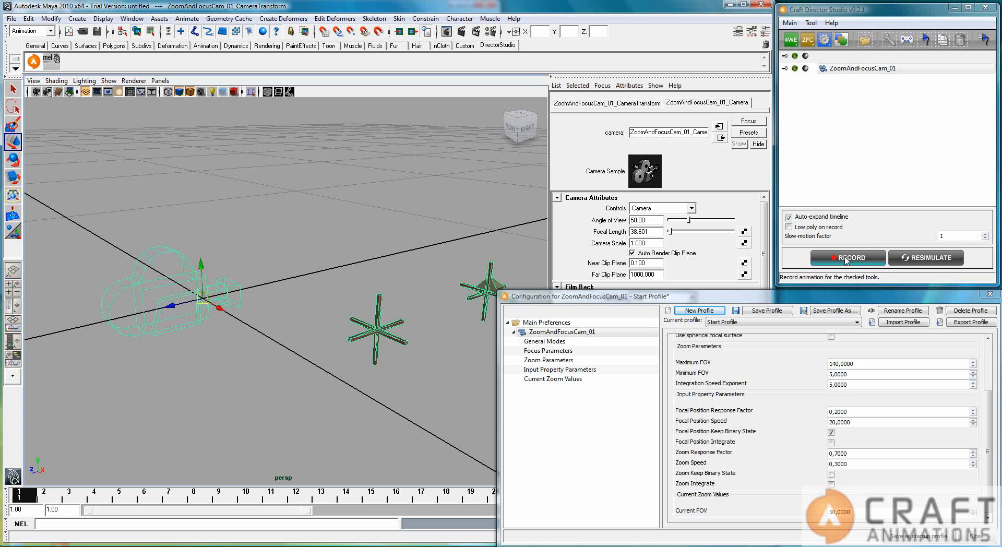
{"action": "mouse_move", "coordinate": [835, 494]}
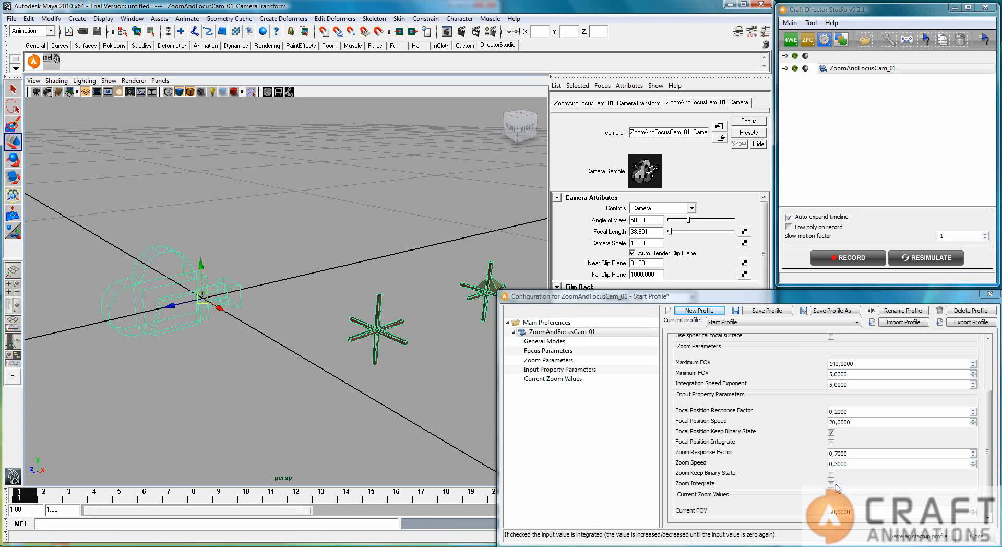
{"action": "mouse_move", "coordinate": [771, 505]}
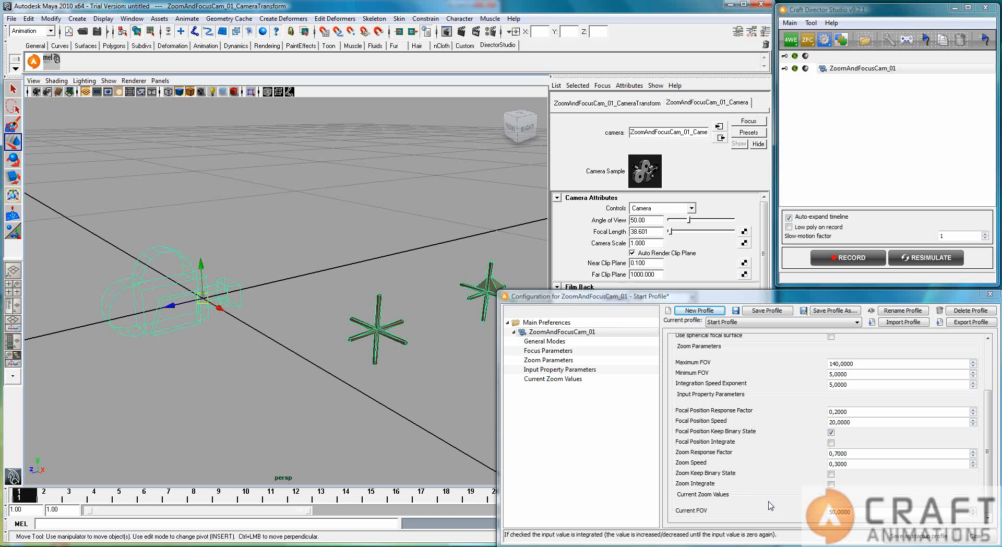
{"action": "left_click", "coordinate": [850, 373]}
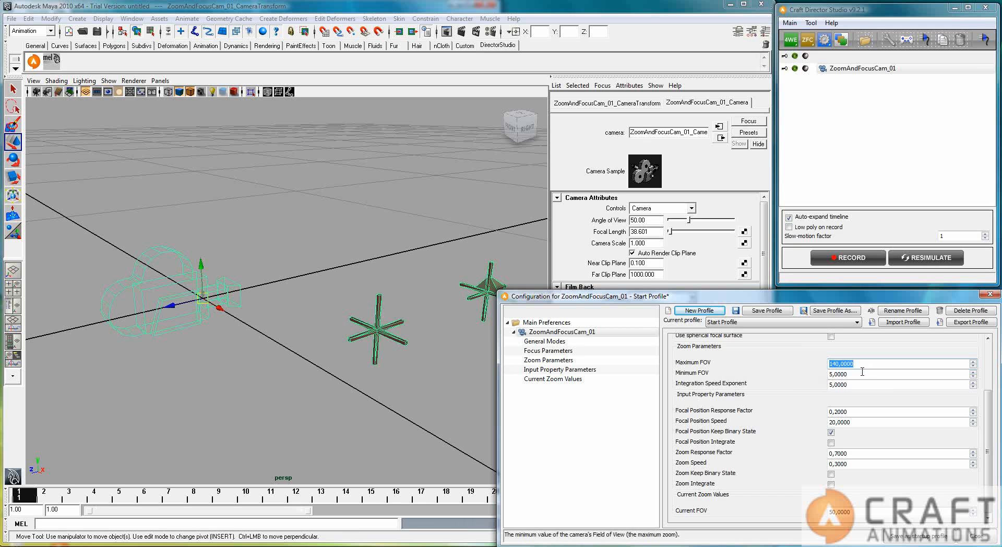
{"action": "left_click", "coordinate": [895, 373]}
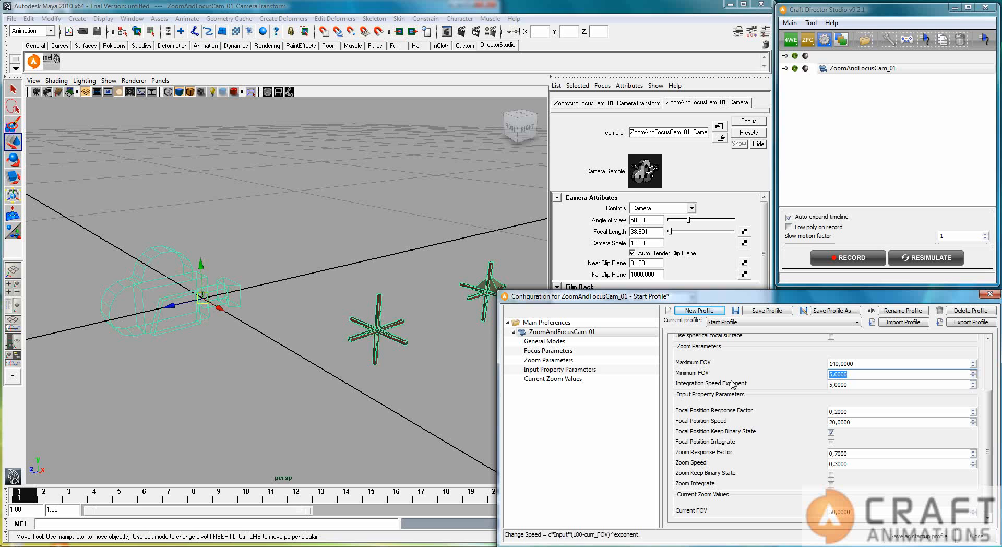
{"action": "mouse_move", "coordinate": [687, 249]}
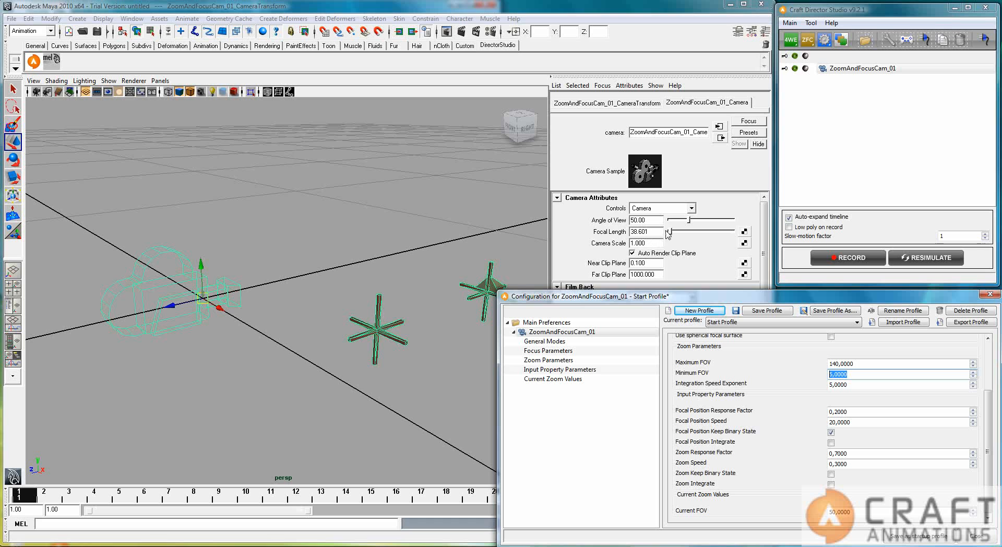
{"action": "mouse_move", "coordinate": [656, 240]}
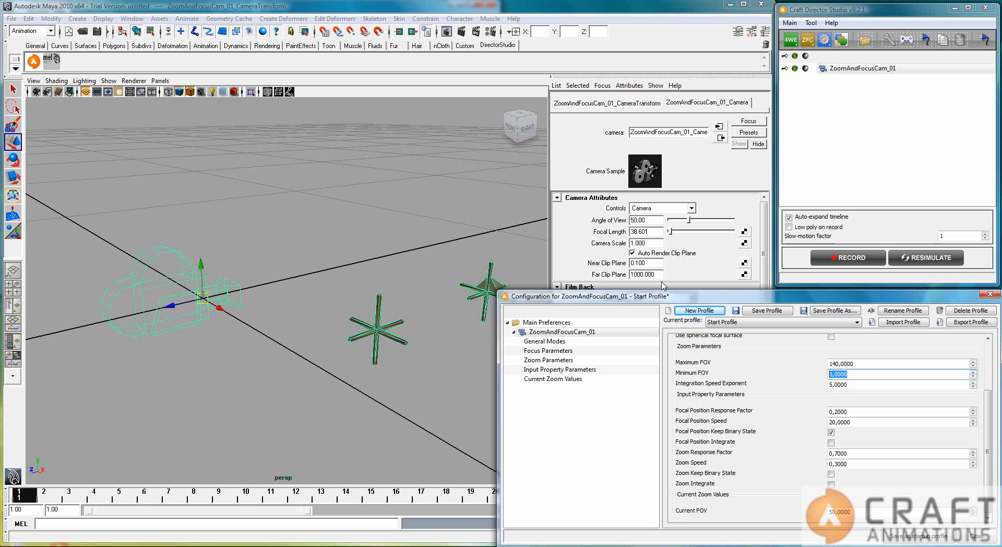
{"action": "mouse_move", "coordinate": [848, 261]}
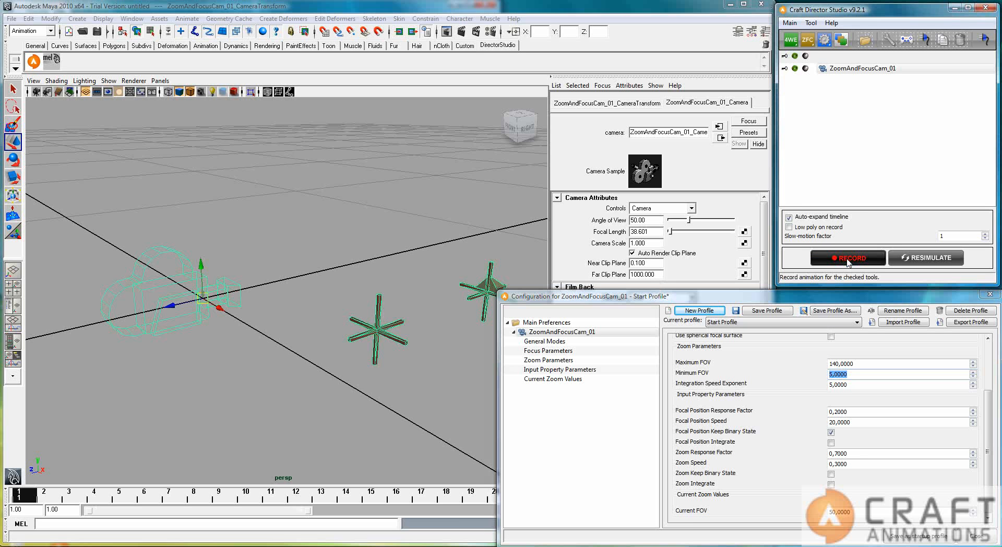
- Record a take driving the camera's angle of view out to 140 with the gamepad
{"action": "left_click", "coordinate": [847, 258]}
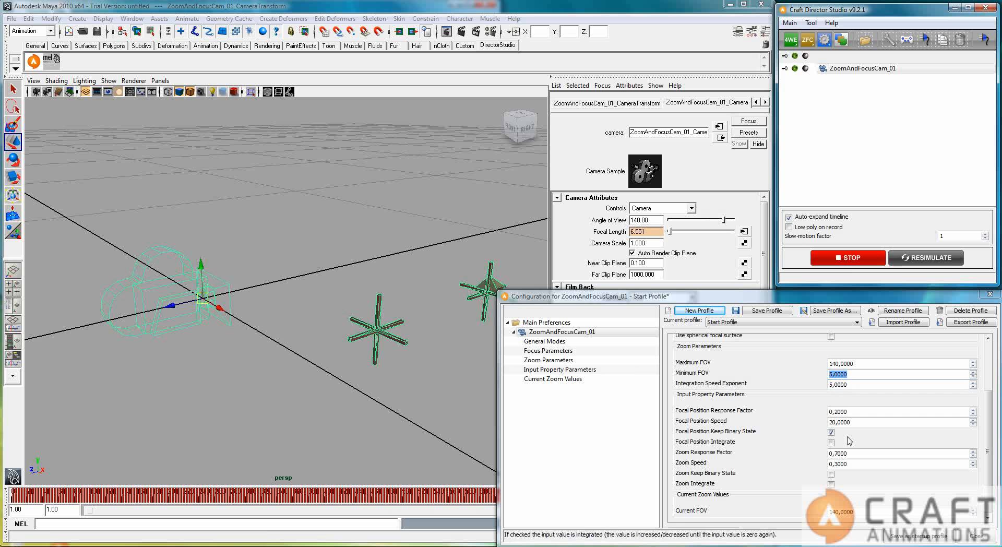
{"action": "mouse_move", "coordinate": [855, 467]}
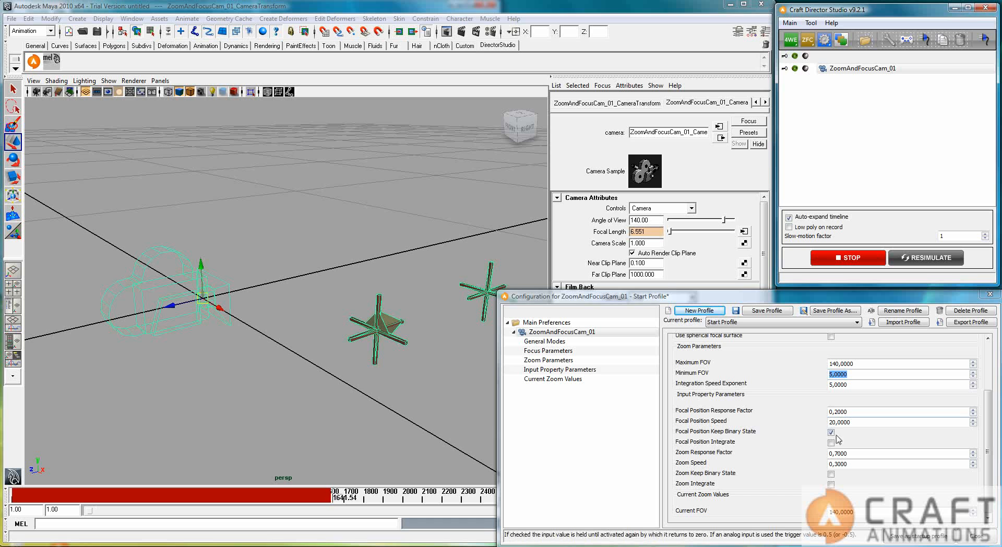
- Record a take with Focal Position Keep Binary State on, picking the focal target, then stop
{"action": "left_click", "coordinate": [832, 432]}
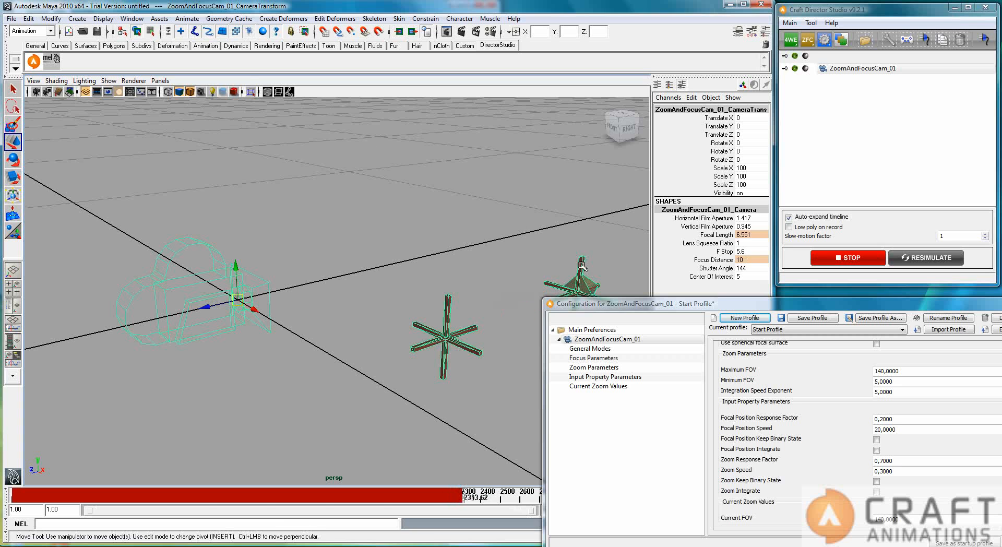
{"action": "left_click", "coordinate": [576, 274]}
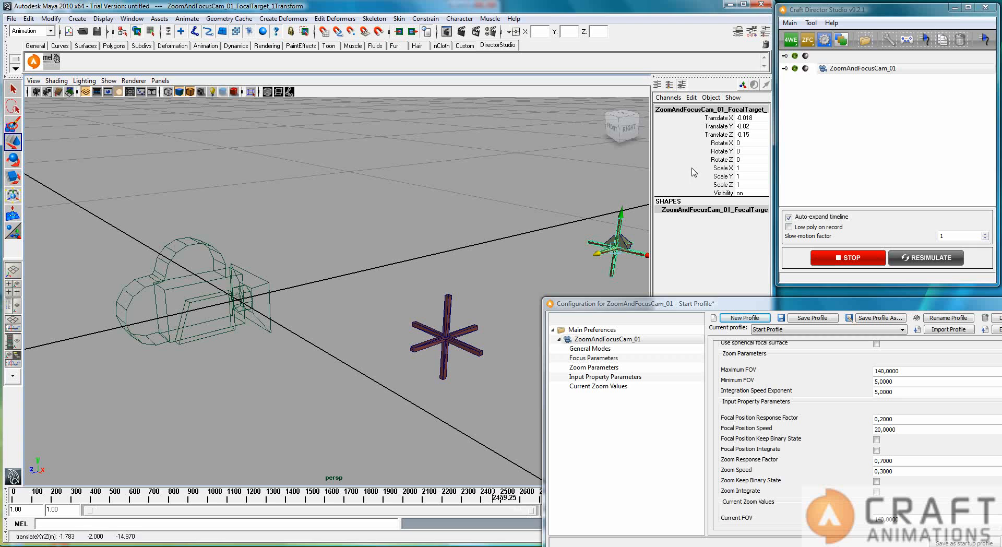
{"action": "mouse_move", "coordinate": [311, 297]}
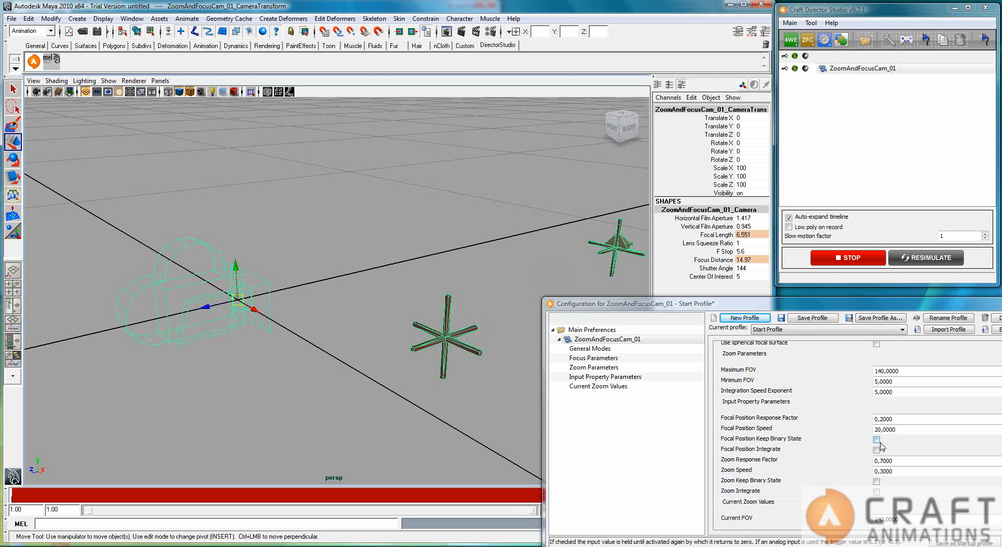
{"action": "left_click", "coordinate": [879, 440]}
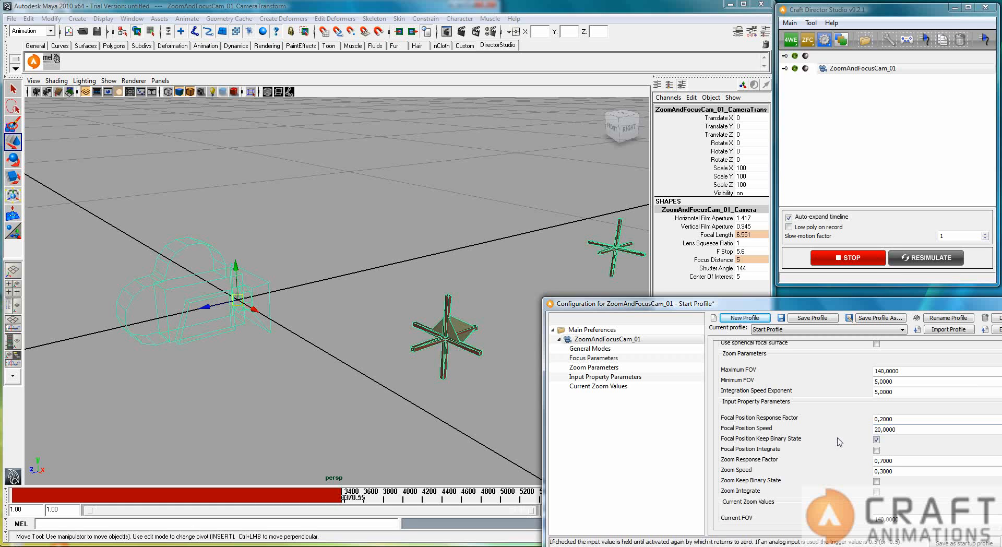
{"action": "left_click", "coordinate": [848, 258]}
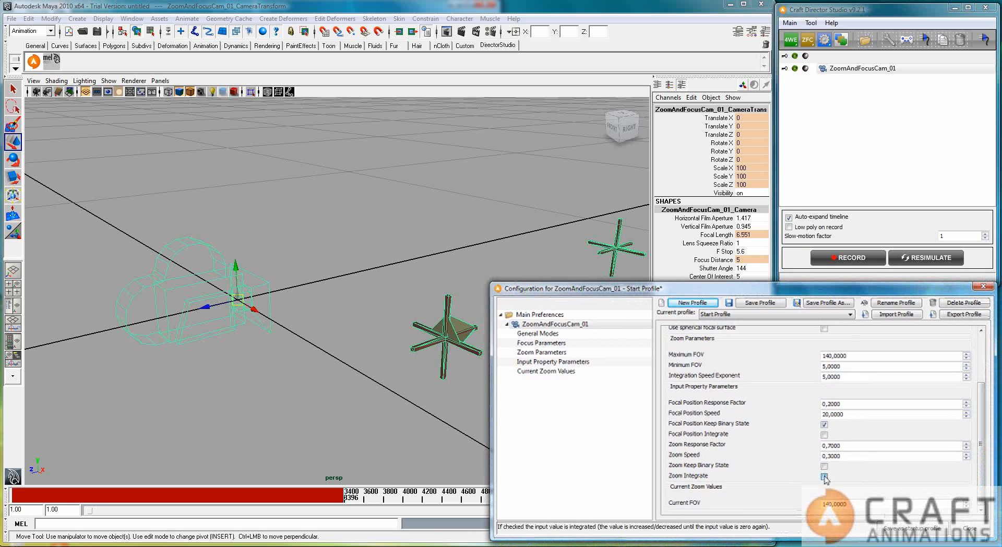
- Record and stop a take with Zoom Integrate on, pushing focal length to about 22.5
{"action": "left_click", "coordinate": [824, 477]}
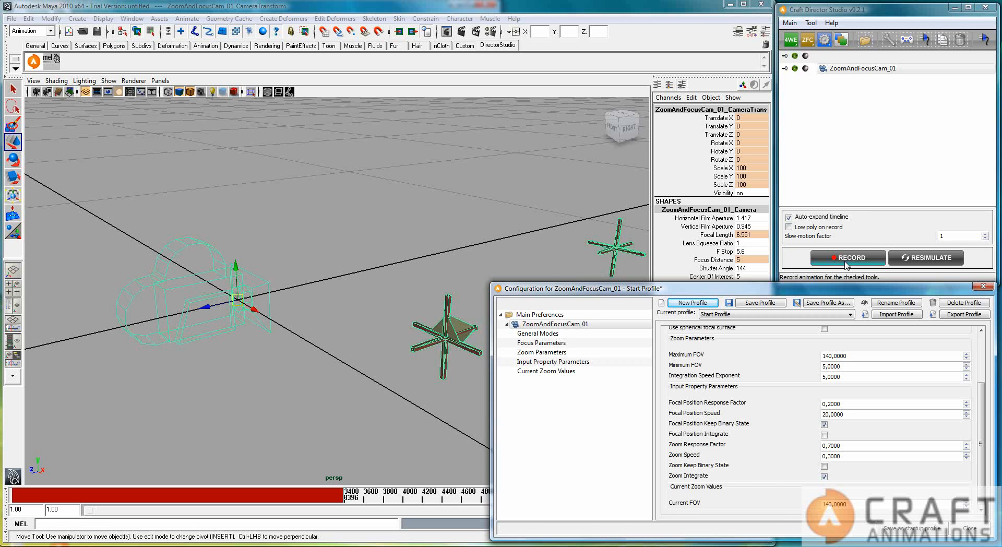
{"action": "left_click", "coordinate": [847, 258]}
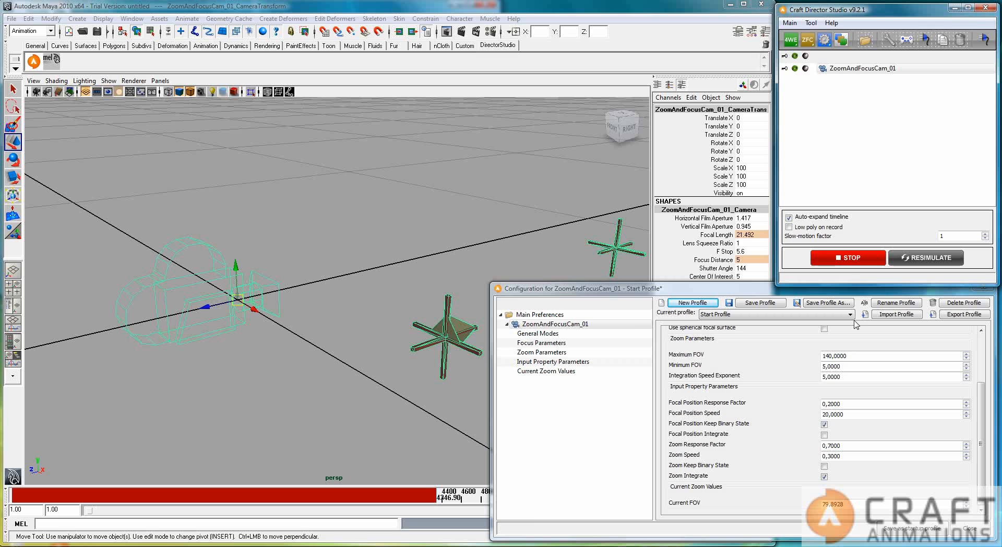
{"action": "mouse_move", "coordinate": [698, 381]}
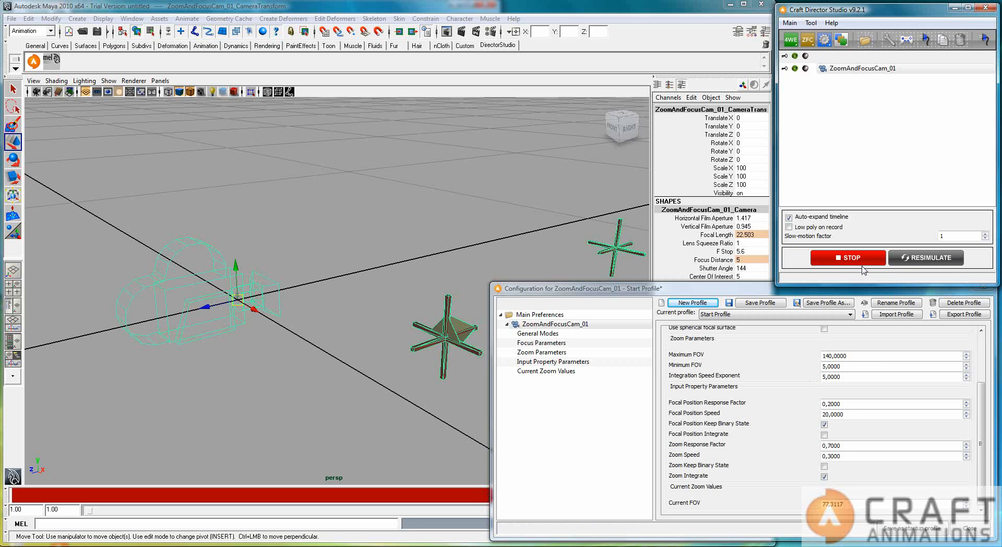
{"action": "mouse_move", "coordinate": [922, 234]}
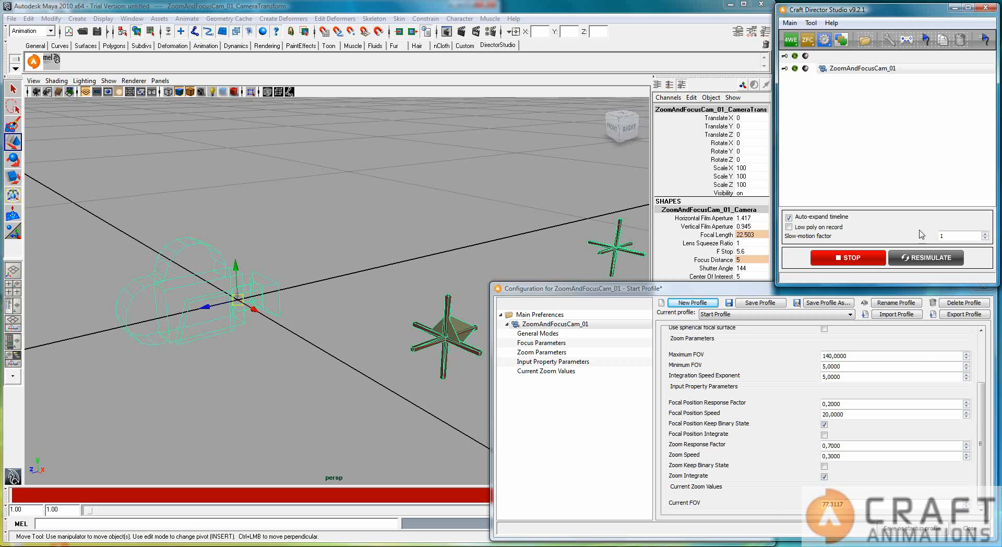
{"action": "mouse_move", "coordinate": [860, 268]}
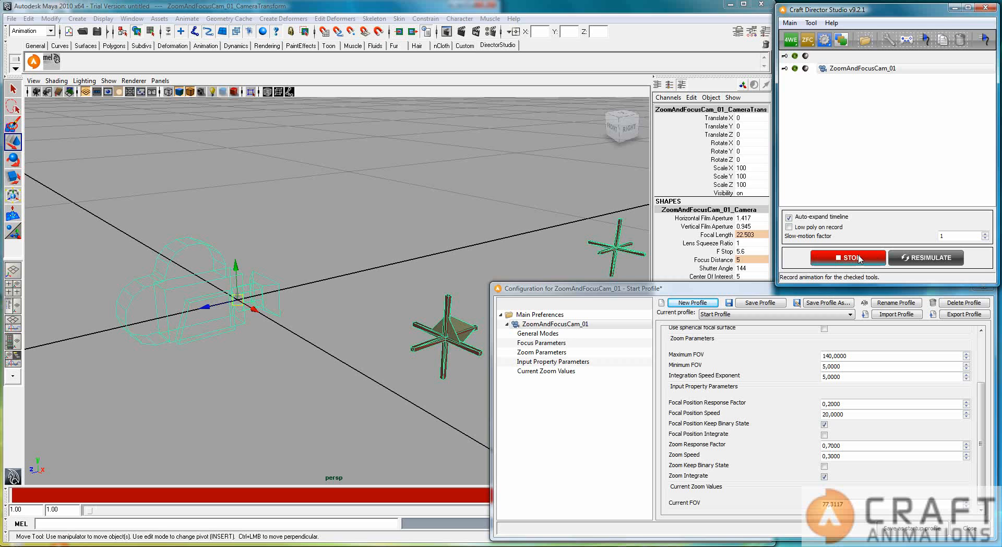
{"action": "left_click", "coordinate": [847, 258]}
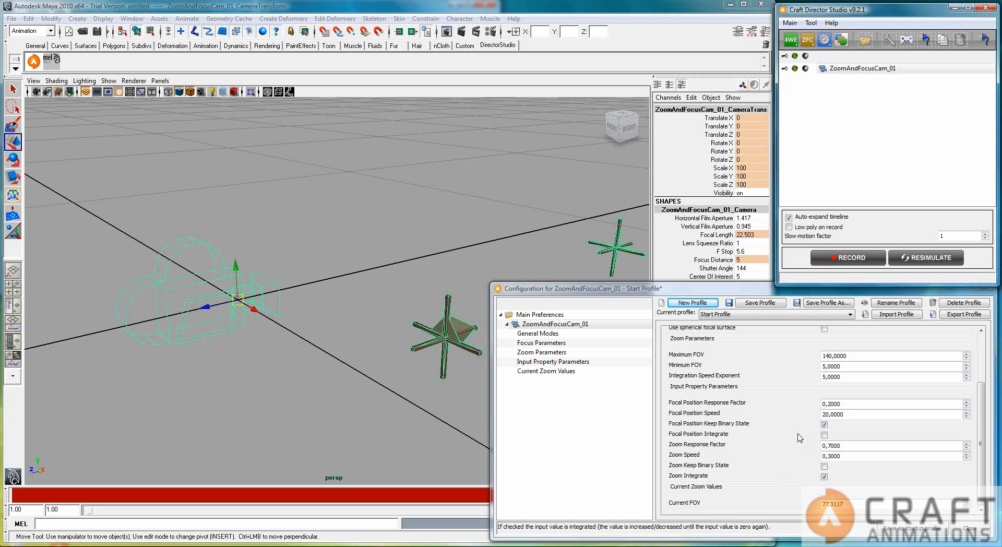
- Record and stop a take with binary state and zoom integration off, focus integration on
{"action": "left_click", "coordinate": [824, 424]}
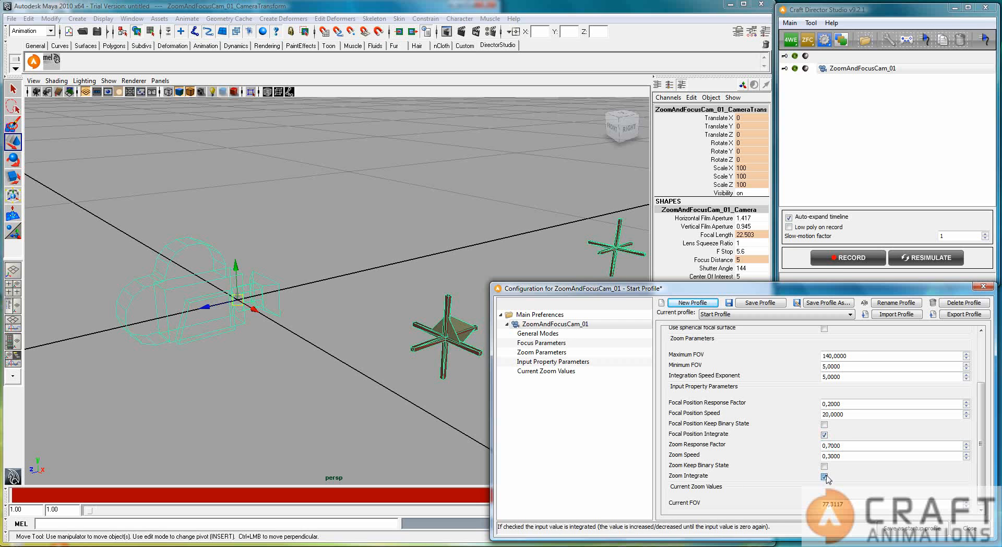
{"action": "left_click", "coordinate": [848, 258]}
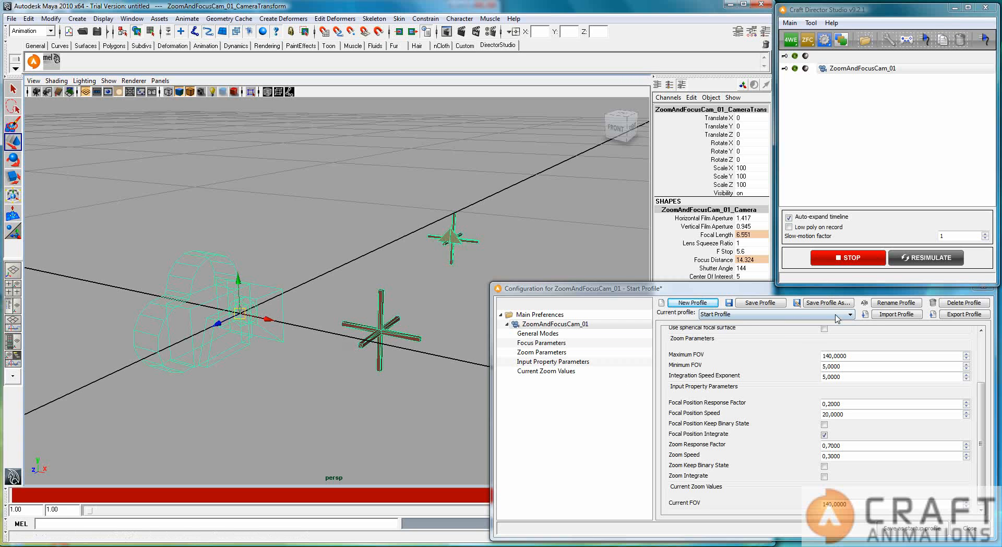
{"action": "mouse_move", "coordinate": [865, 263]}
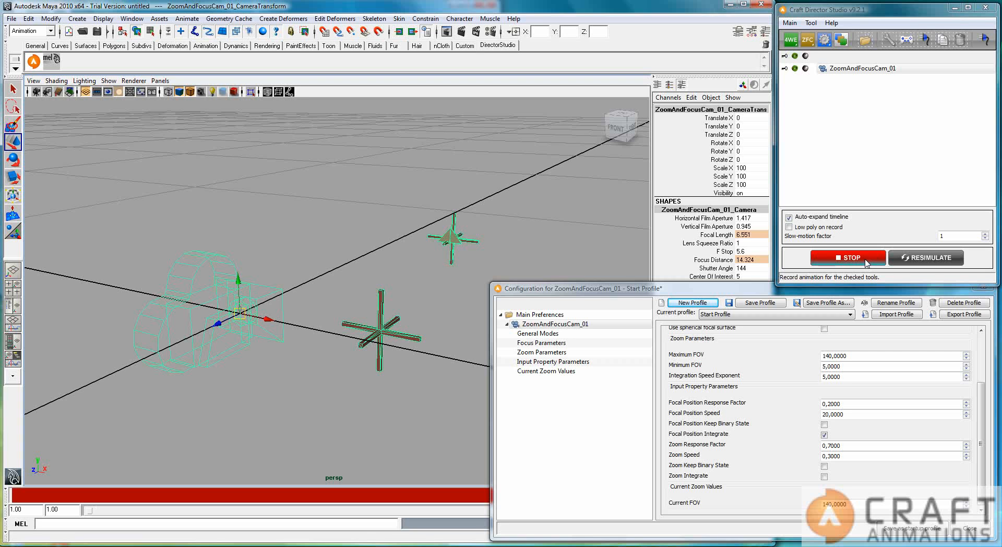
{"action": "left_click", "coordinate": [848, 257]}
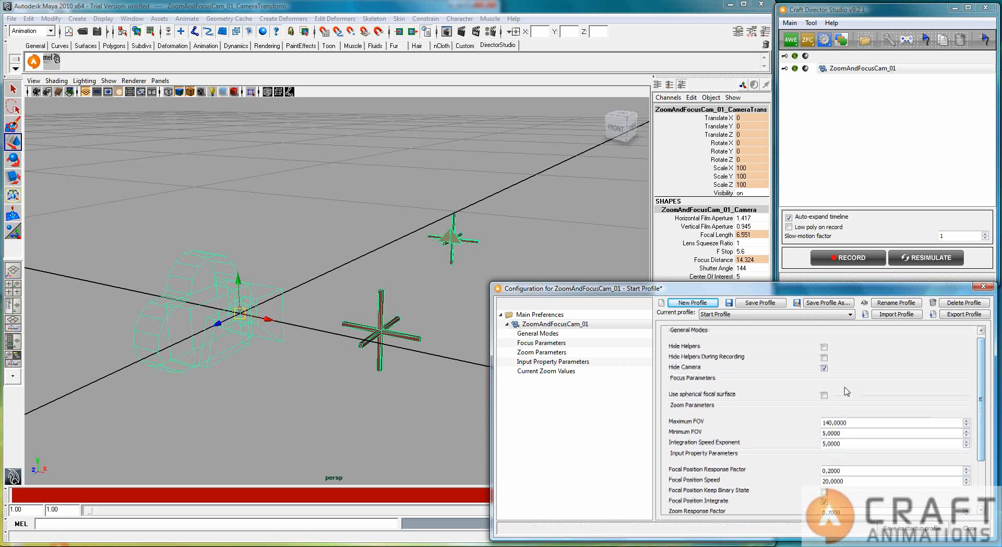
{"action": "mouse_move", "coordinate": [825, 398]}
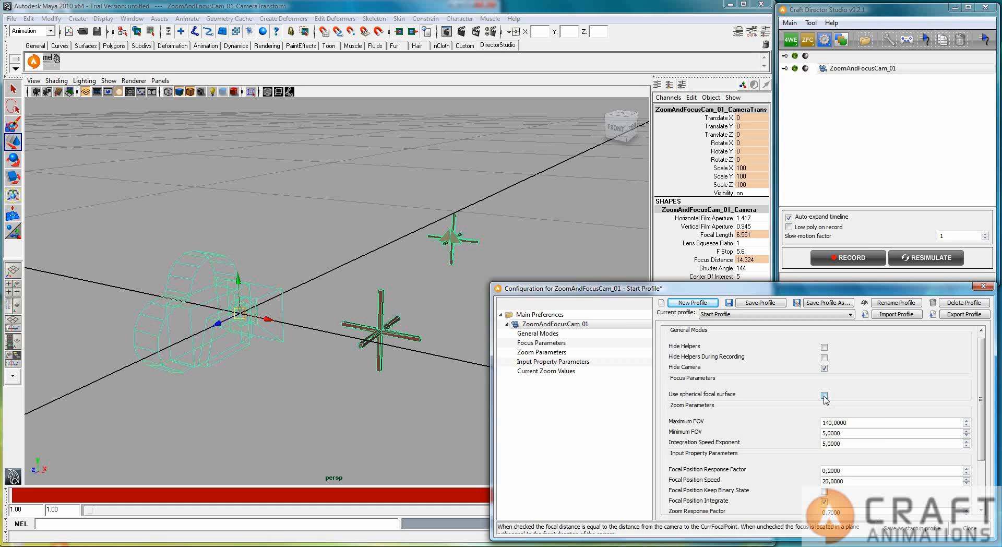
{"action": "mouse_move", "coordinate": [825, 398]}
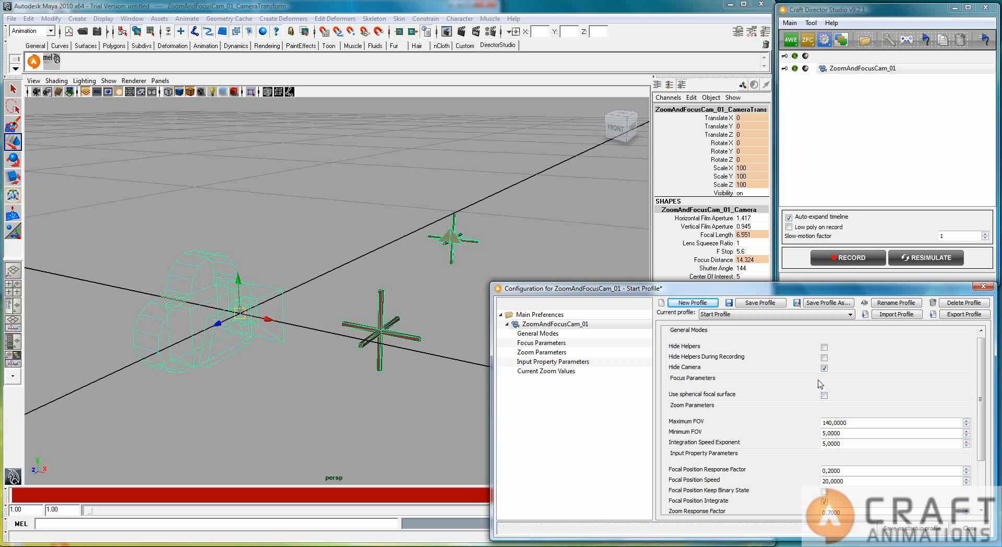
- Enable the spherical focal surface, move CurrFocalPoint sideways, then disable it again
{"action": "left_click", "coordinate": [824, 395]}
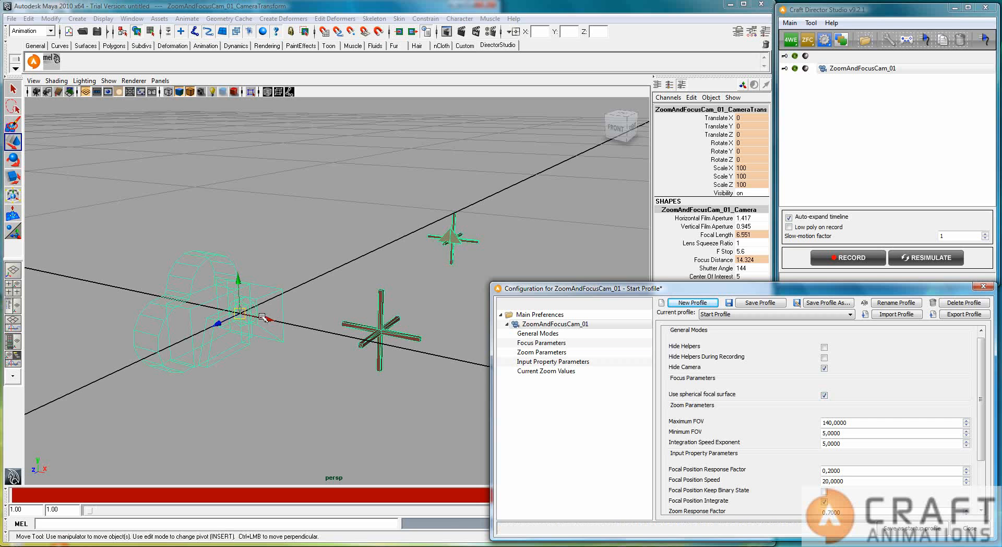
{"action": "mouse_move", "coordinate": [619, 258]}
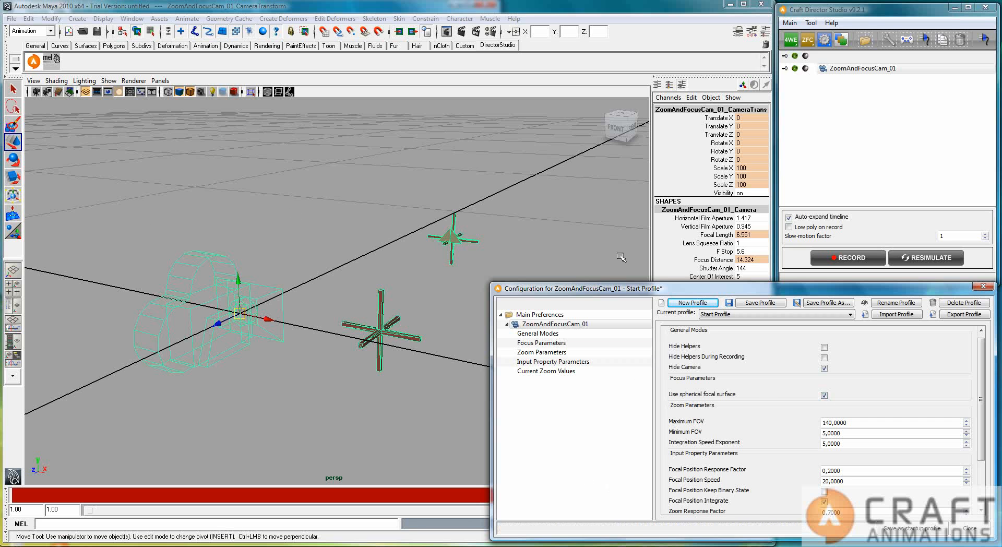
{"action": "mouse_move", "coordinate": [479, 244]}
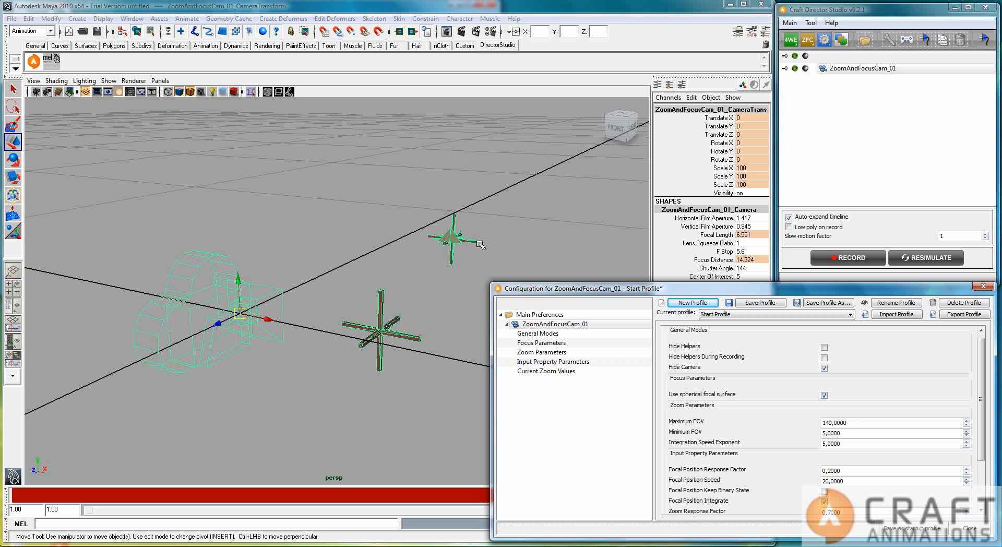
{"action": "mouse_move", "coordinate": [765, 367]}
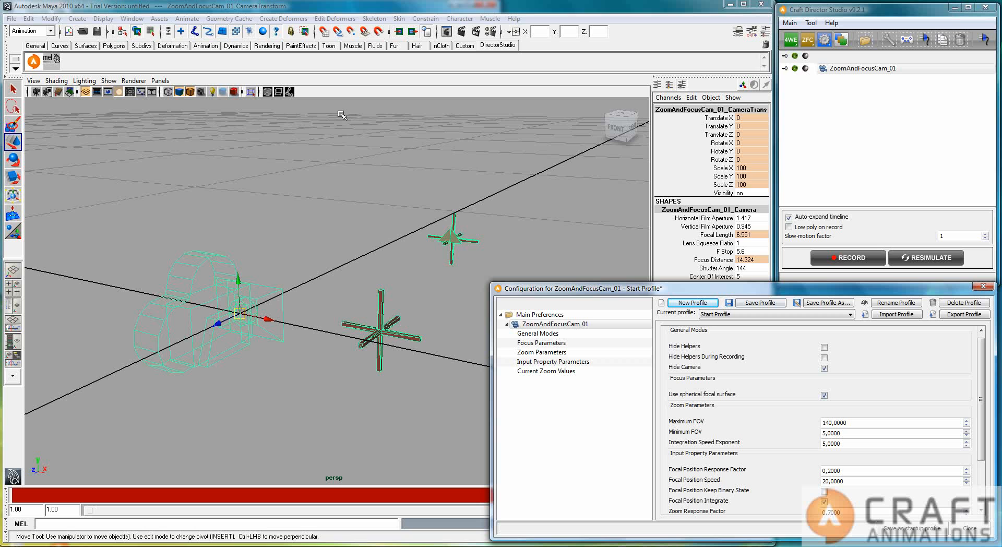
{"action": "mouse_move", "coordinate": [464, 251]}
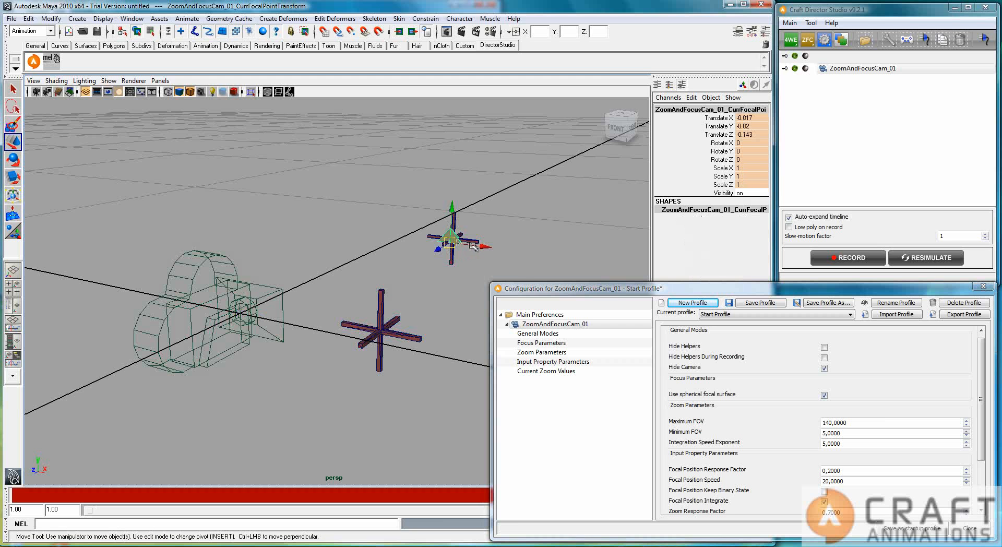
{"action": "left_click_drag", "start_coordinate": [455, 236], "coordinate": [454, 236]}
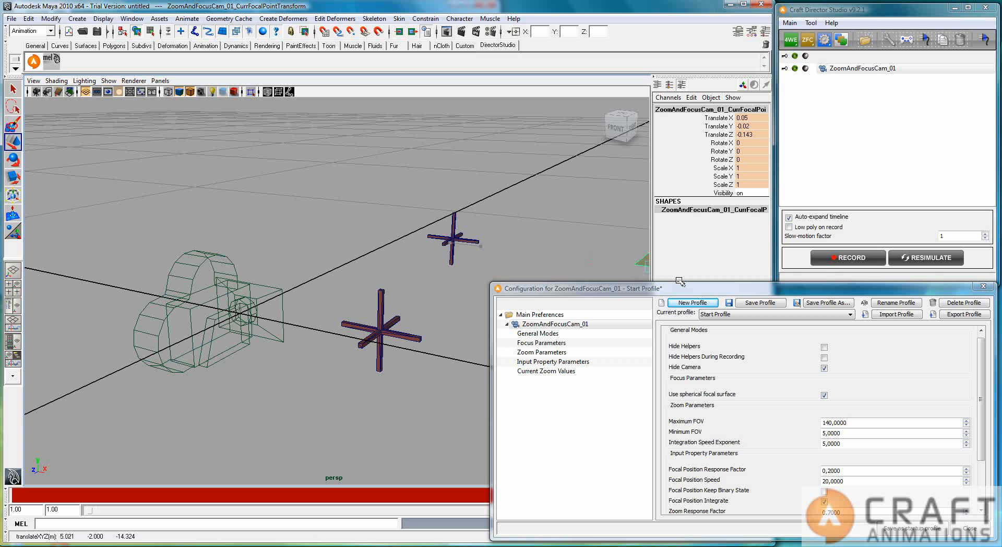
{"action": "mouse_move", "coordinate": [497, 167]}
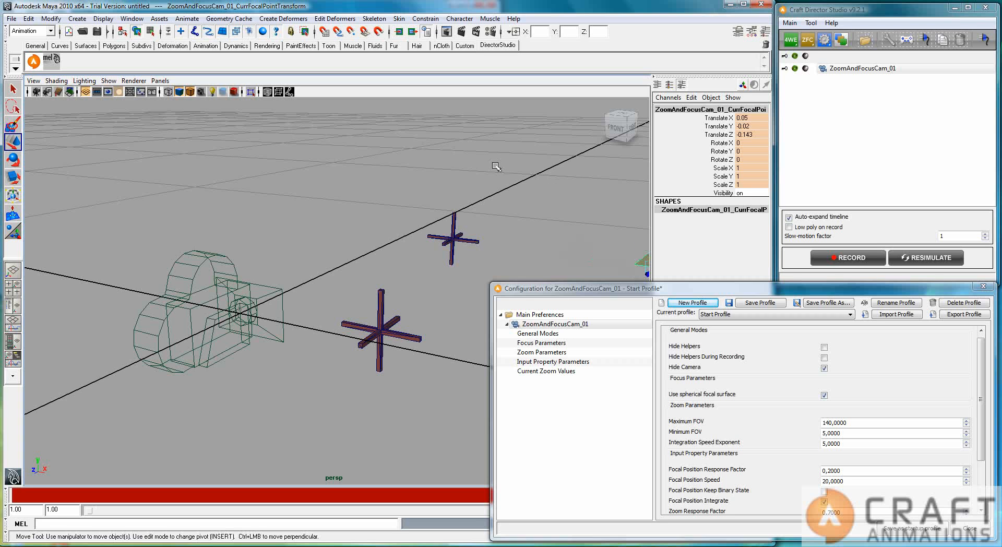
{"action": "mouse_move", "coordinate": [30, 230]}
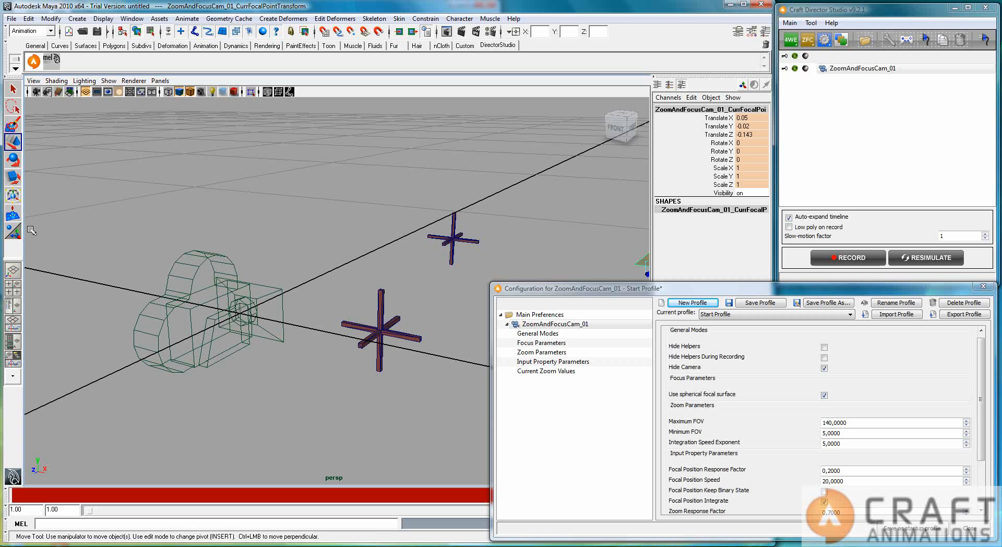
{"action": "mouse_move", "coordinate": [656, 403]}
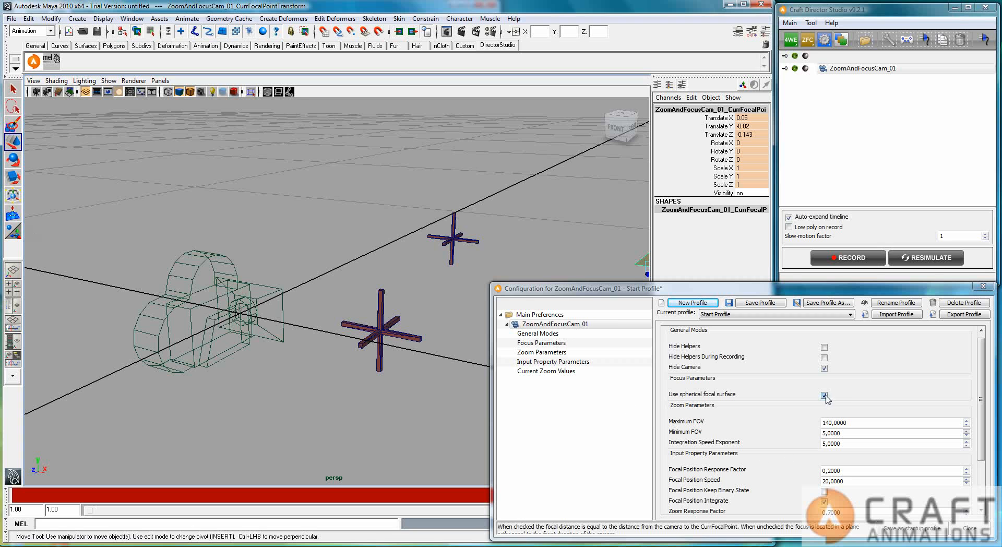
{"action": "left_click", "coordinate": [824, 395]}
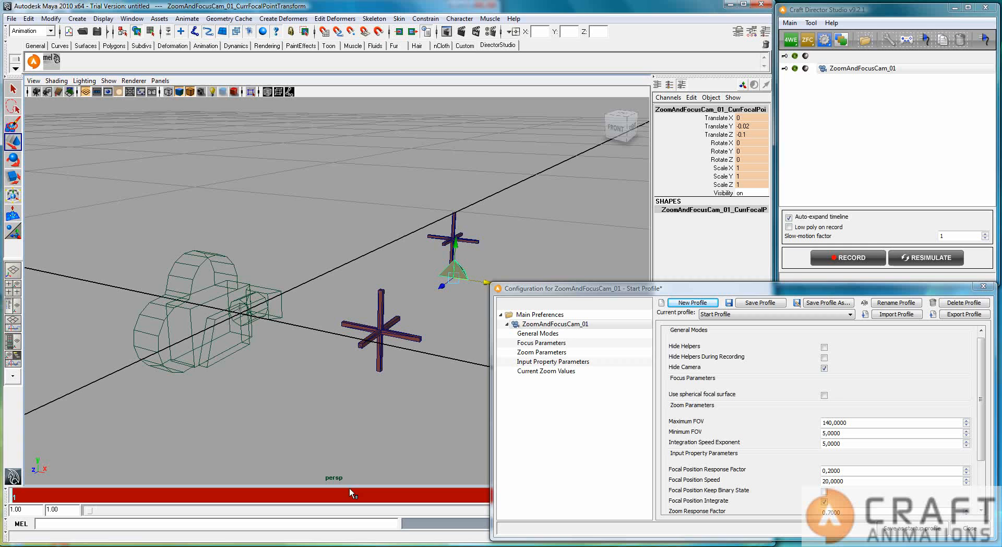
{"action": "mouse_move", "coordinate": [529, 479]}
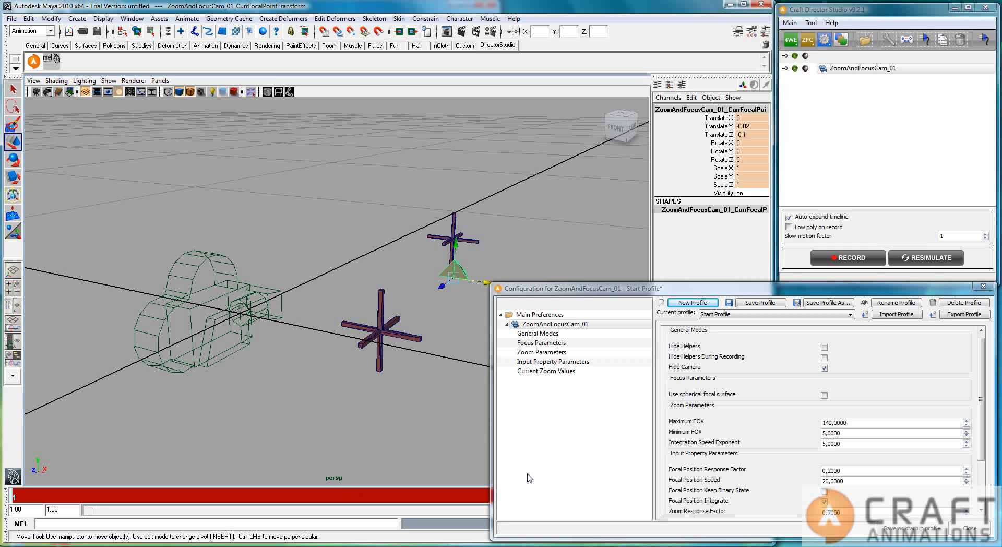